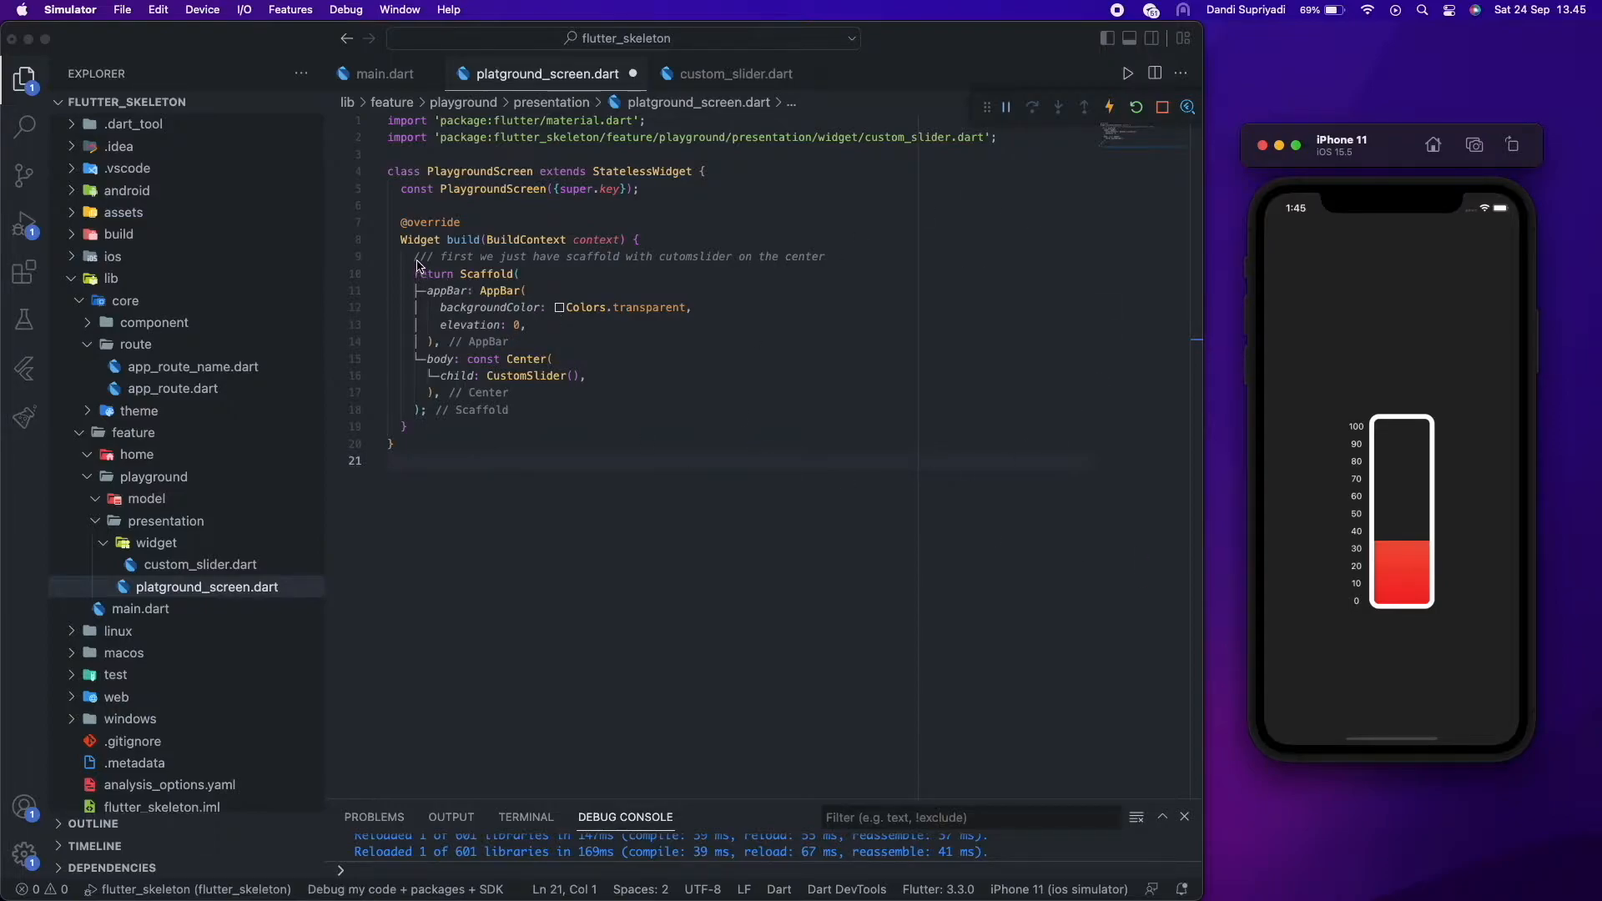
- Highlight the Scaffold centering the CustomSlider in playground_screen.dart, then switch to custom_slider.dart
click(413, 257)
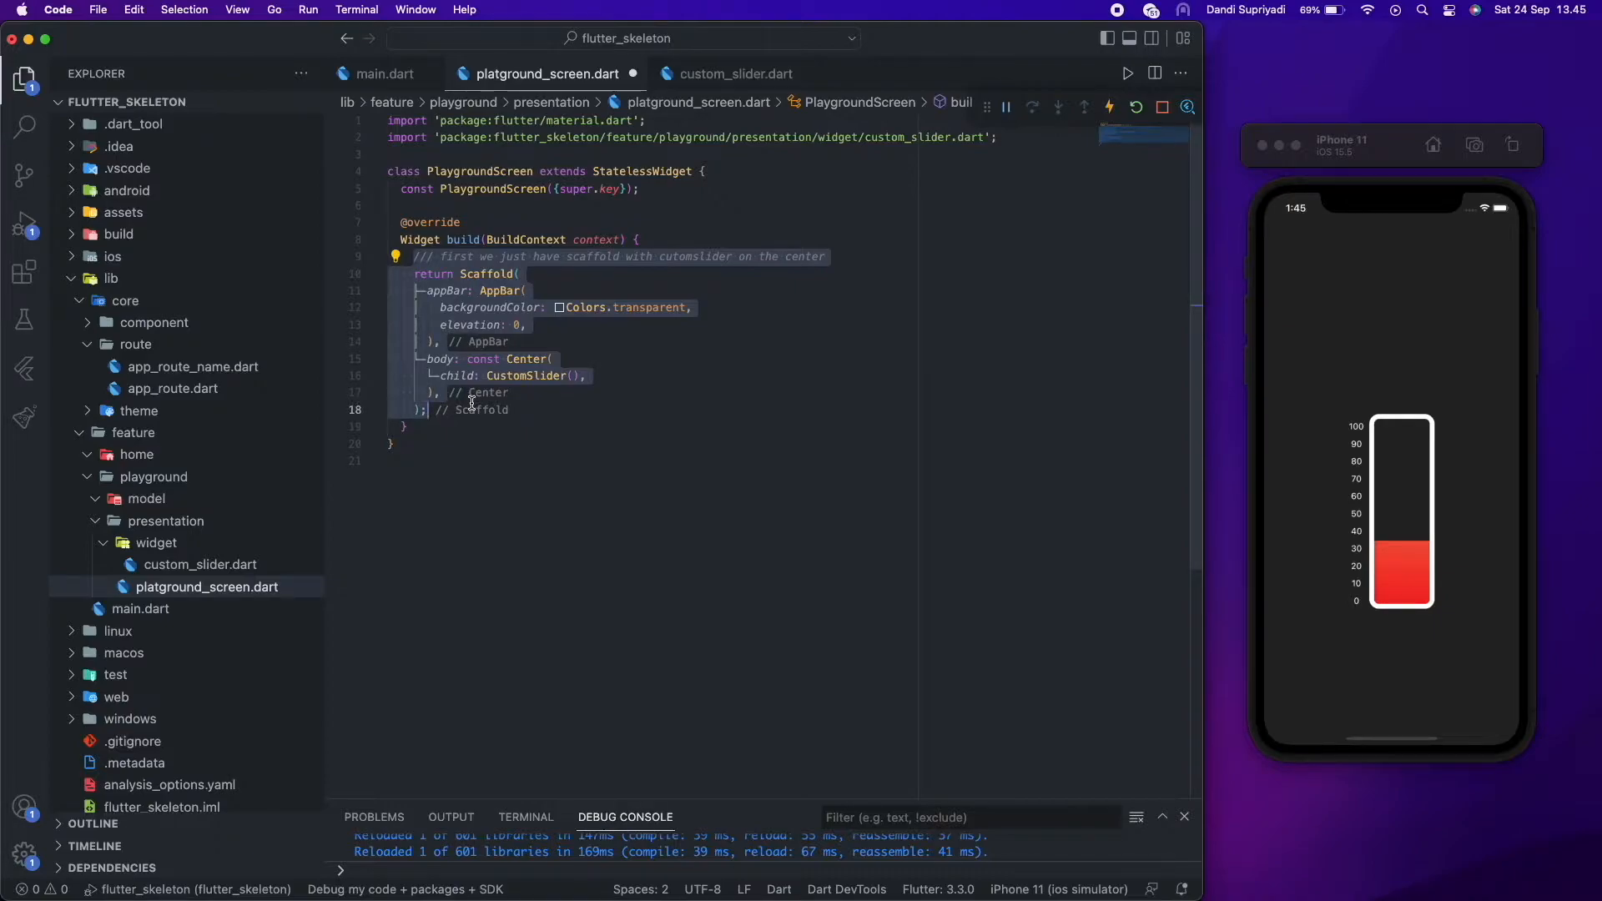
click(529, 359)
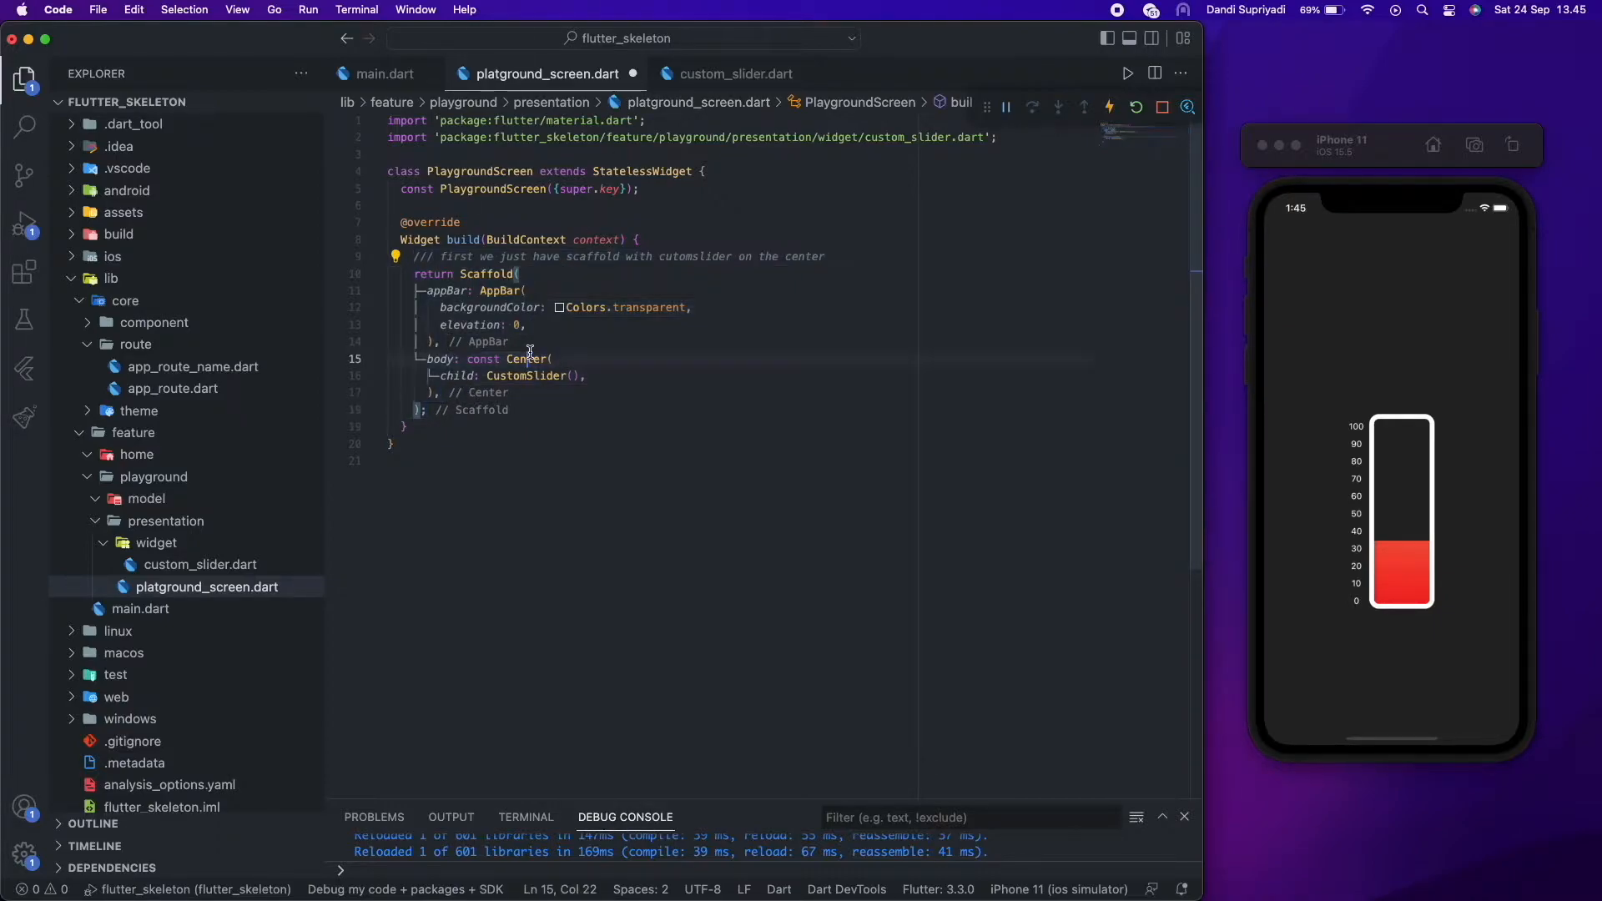
click(736, 74)
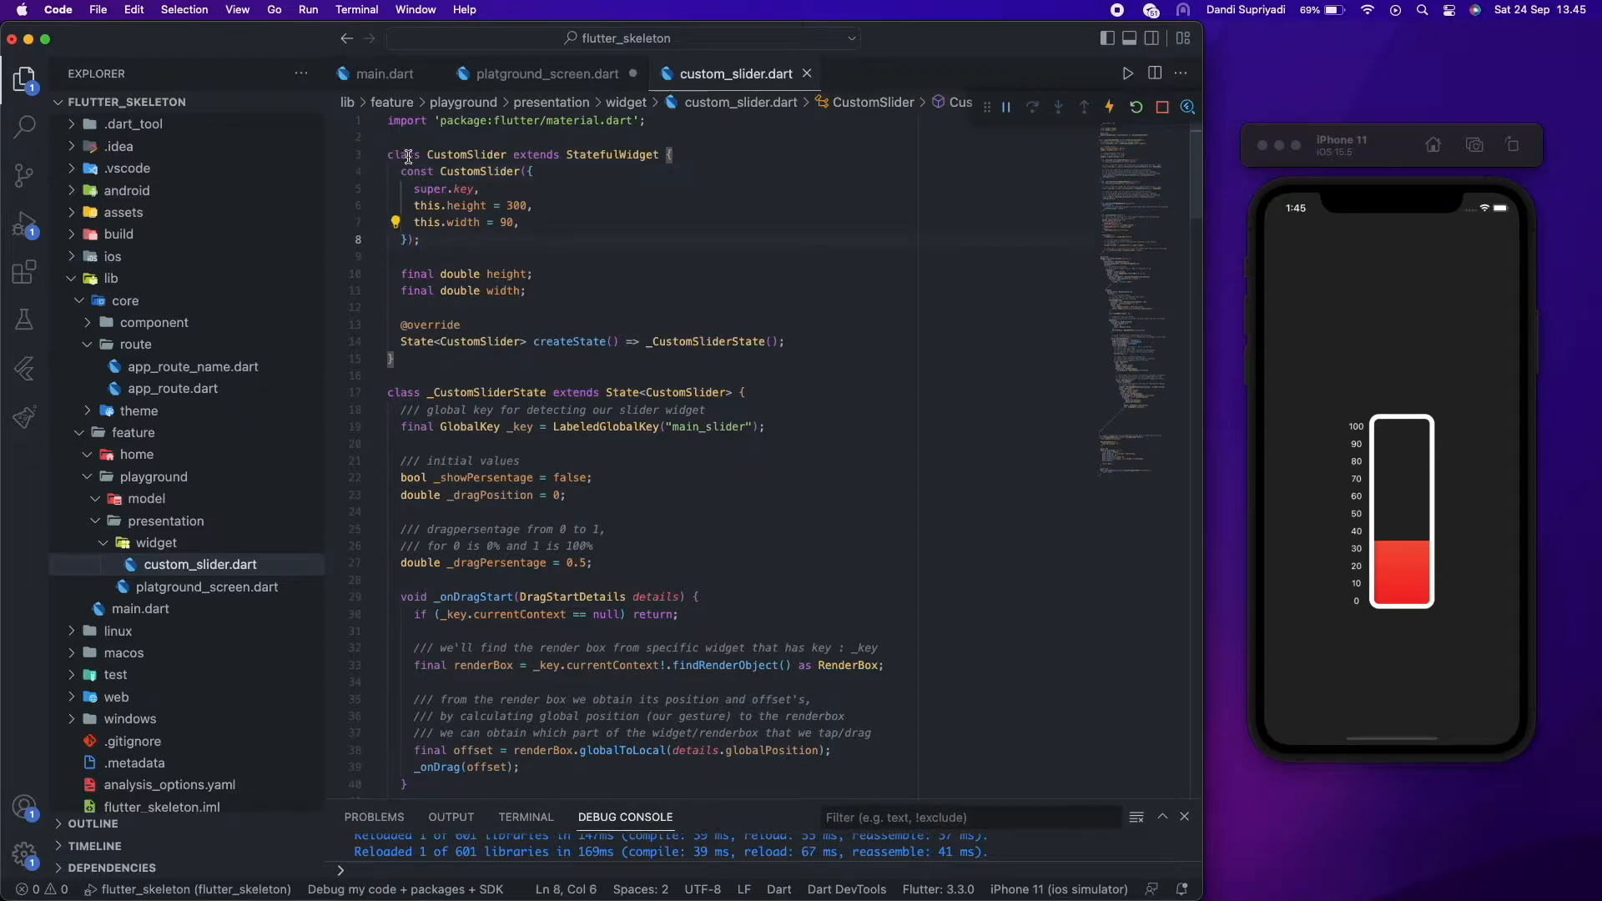
scroll(down, 3)
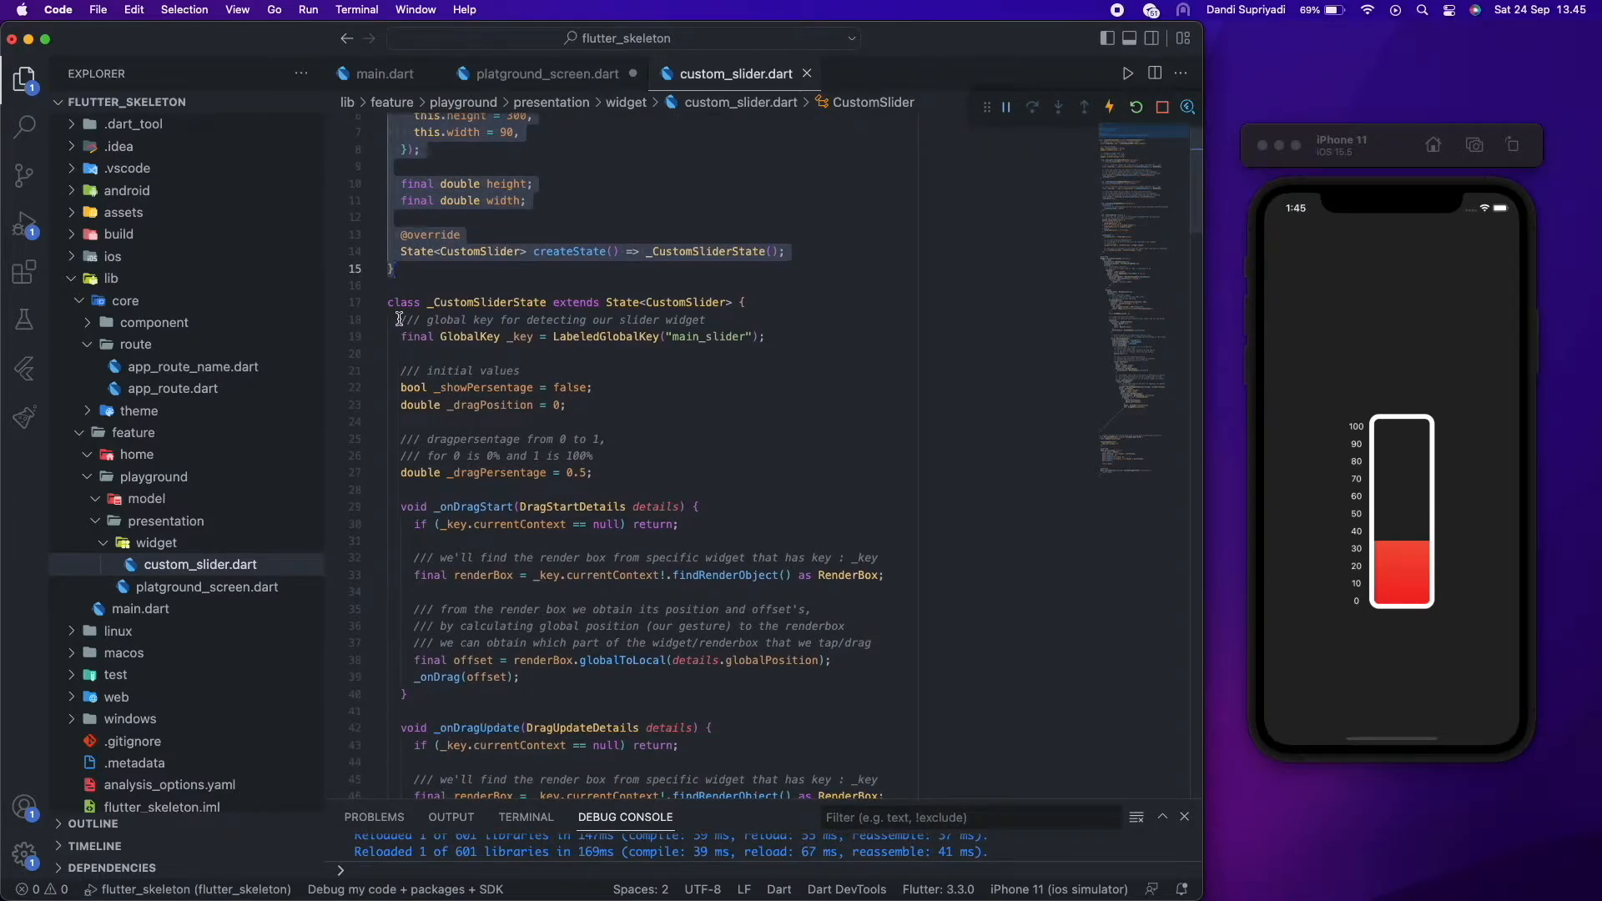
click(761, 335)
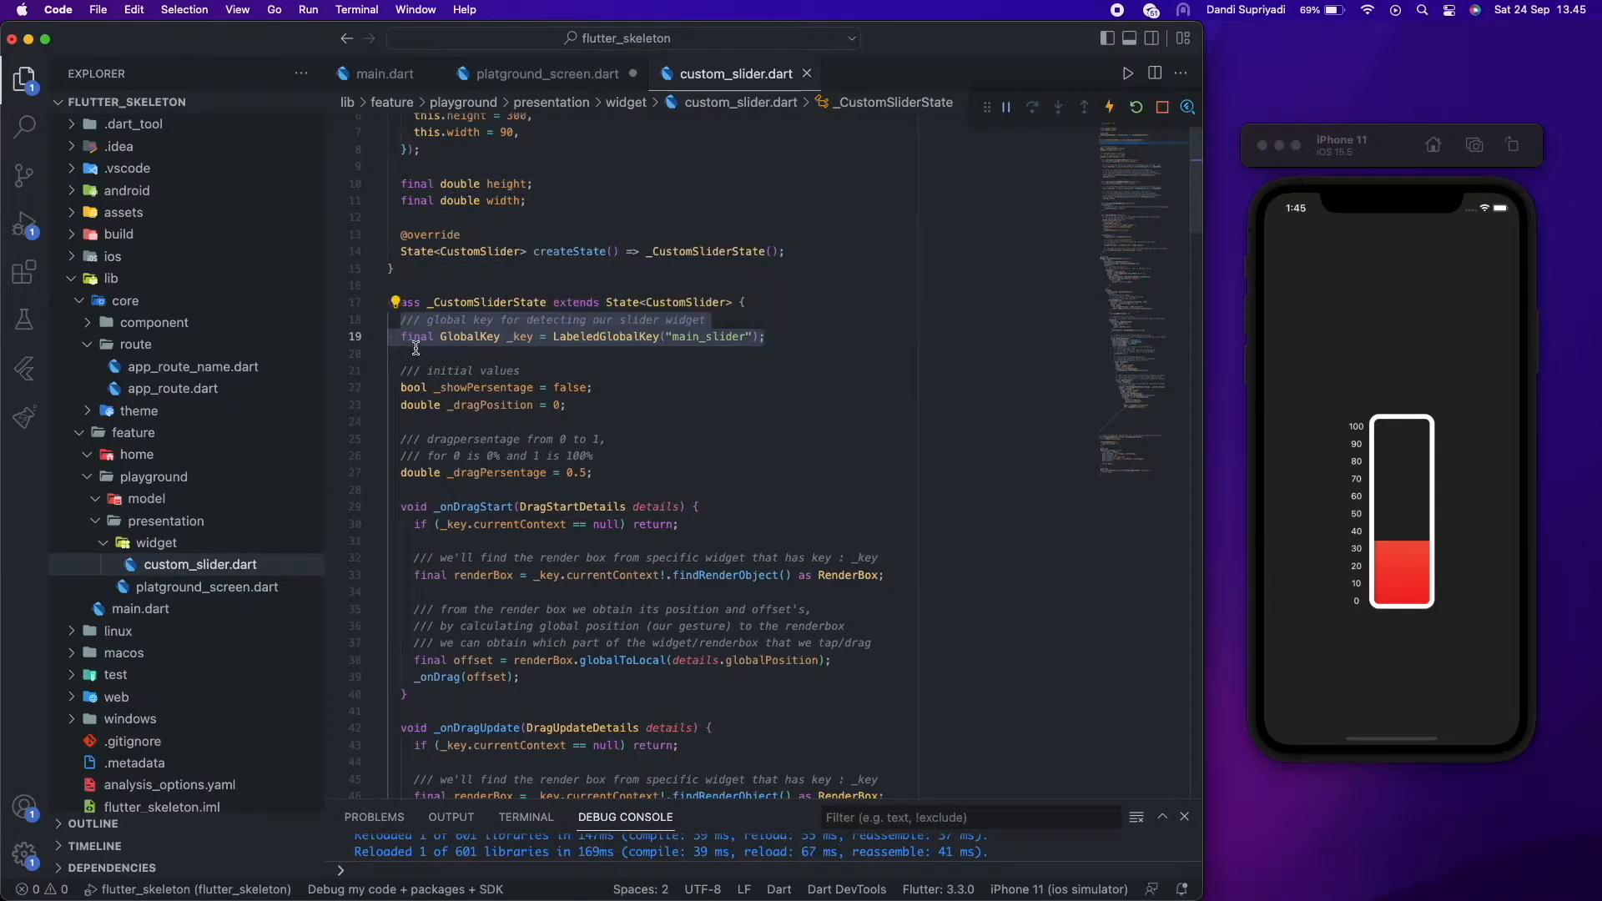
mouse_move(508, 337)
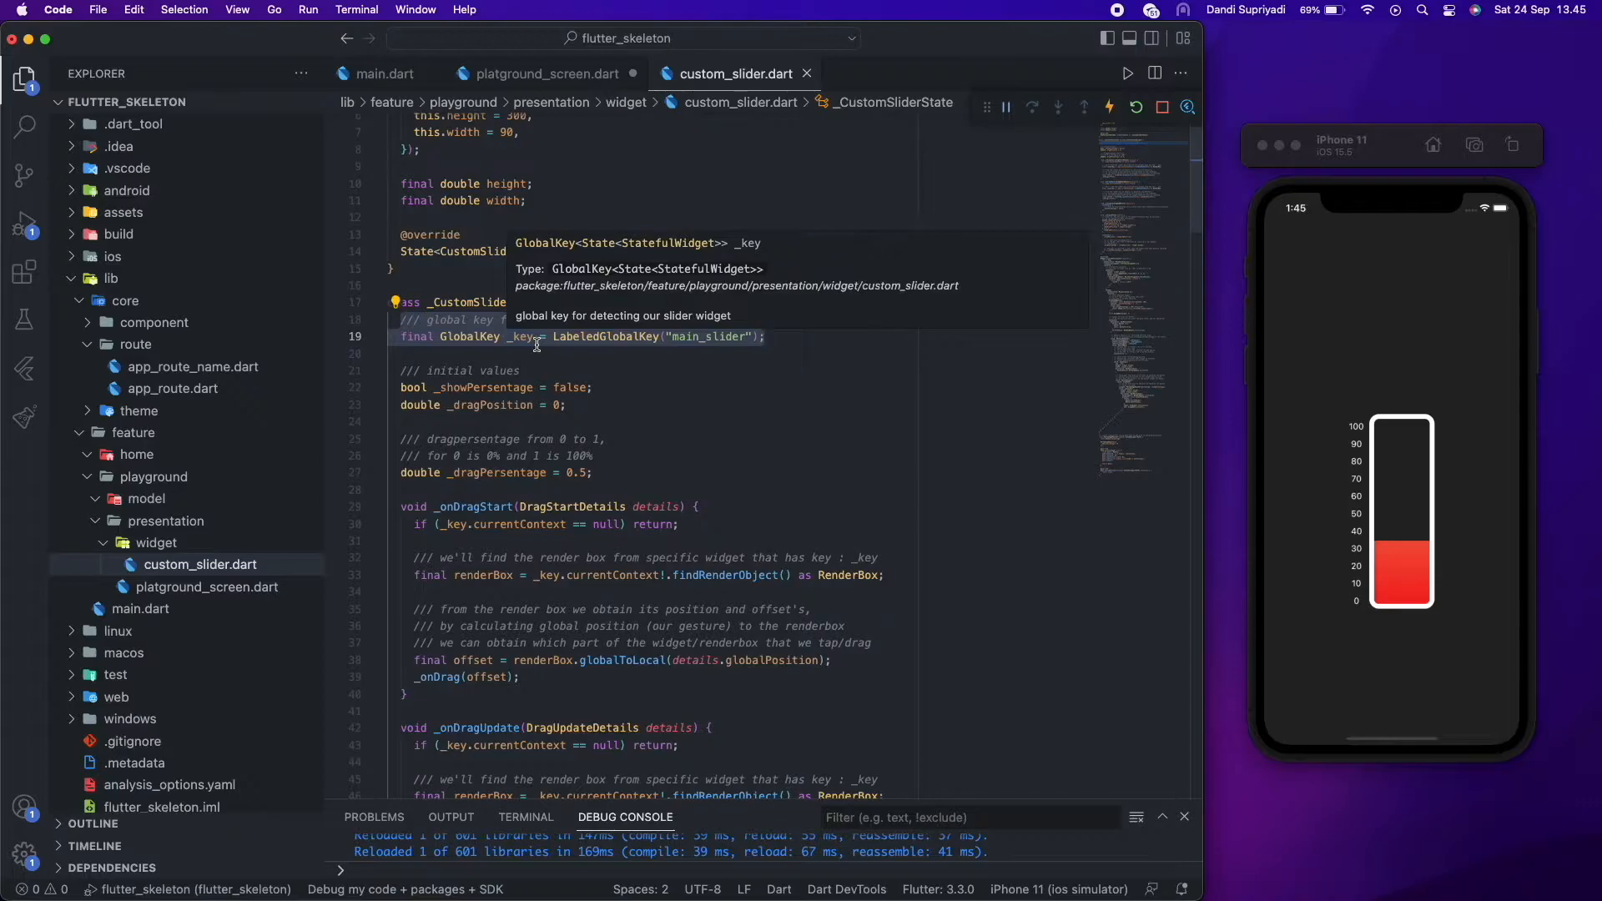
click(567, 404)
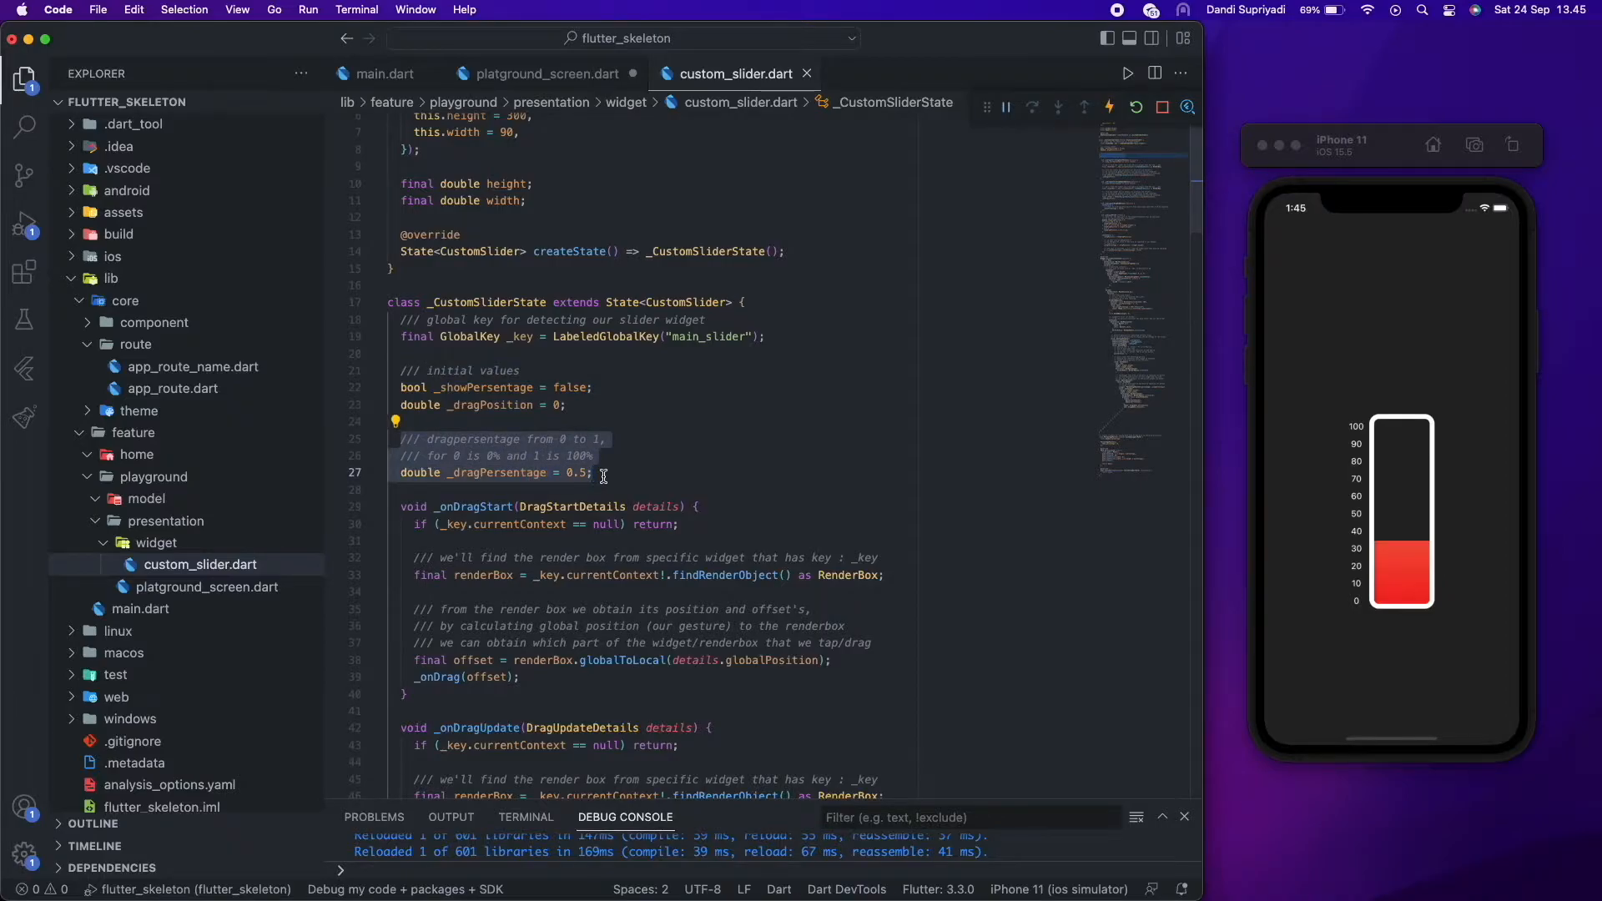
scroll(down, 3)
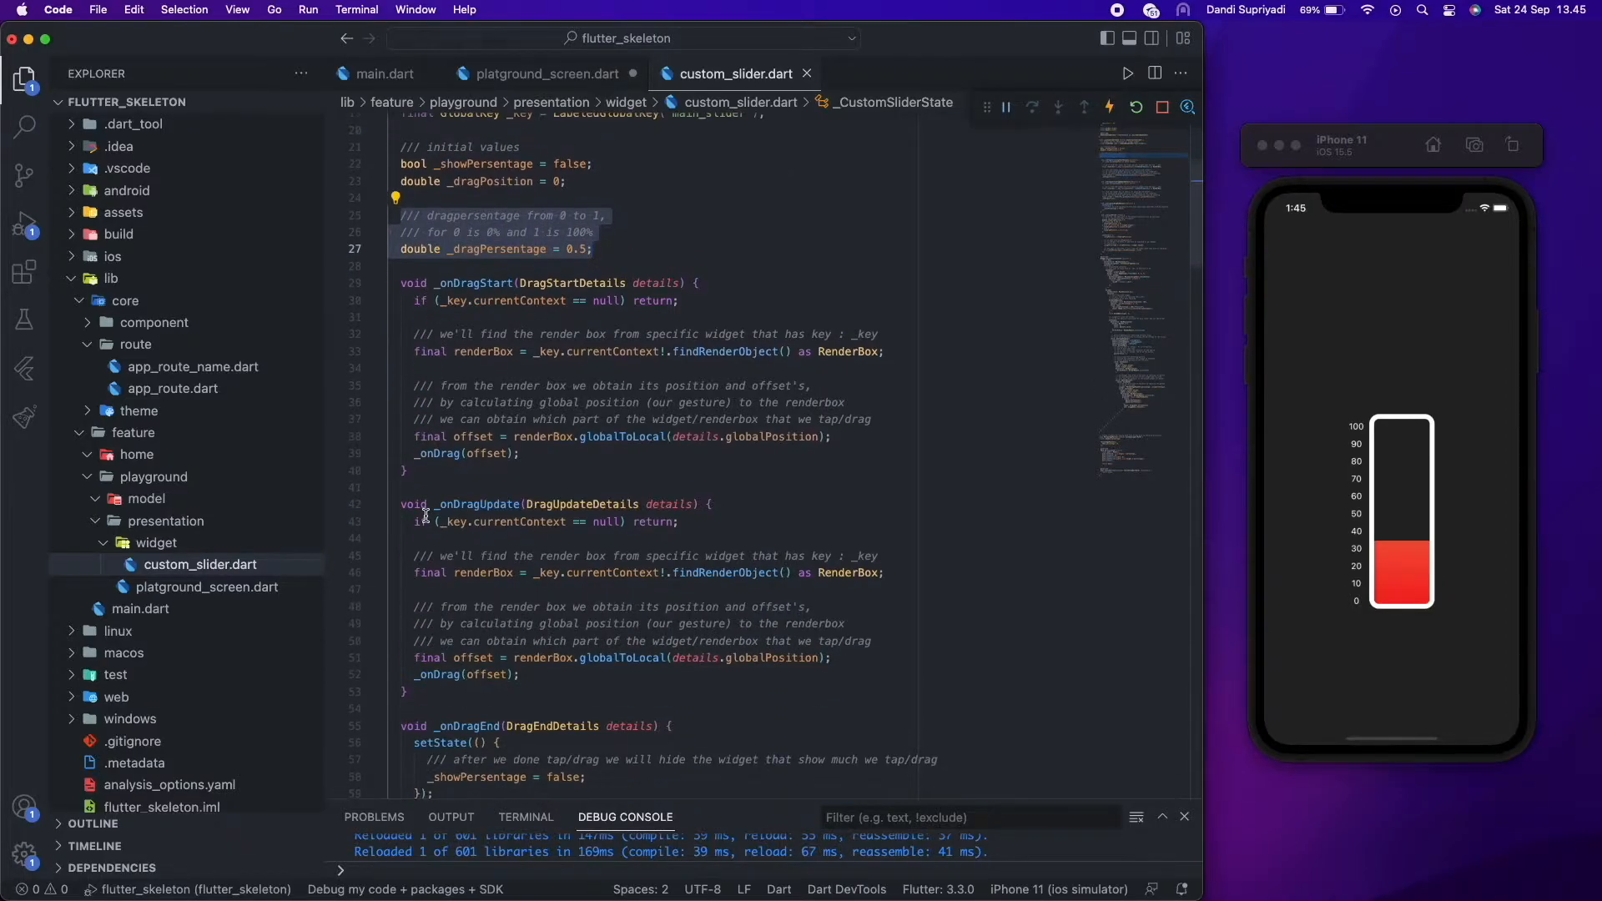
scroll(down, 3)
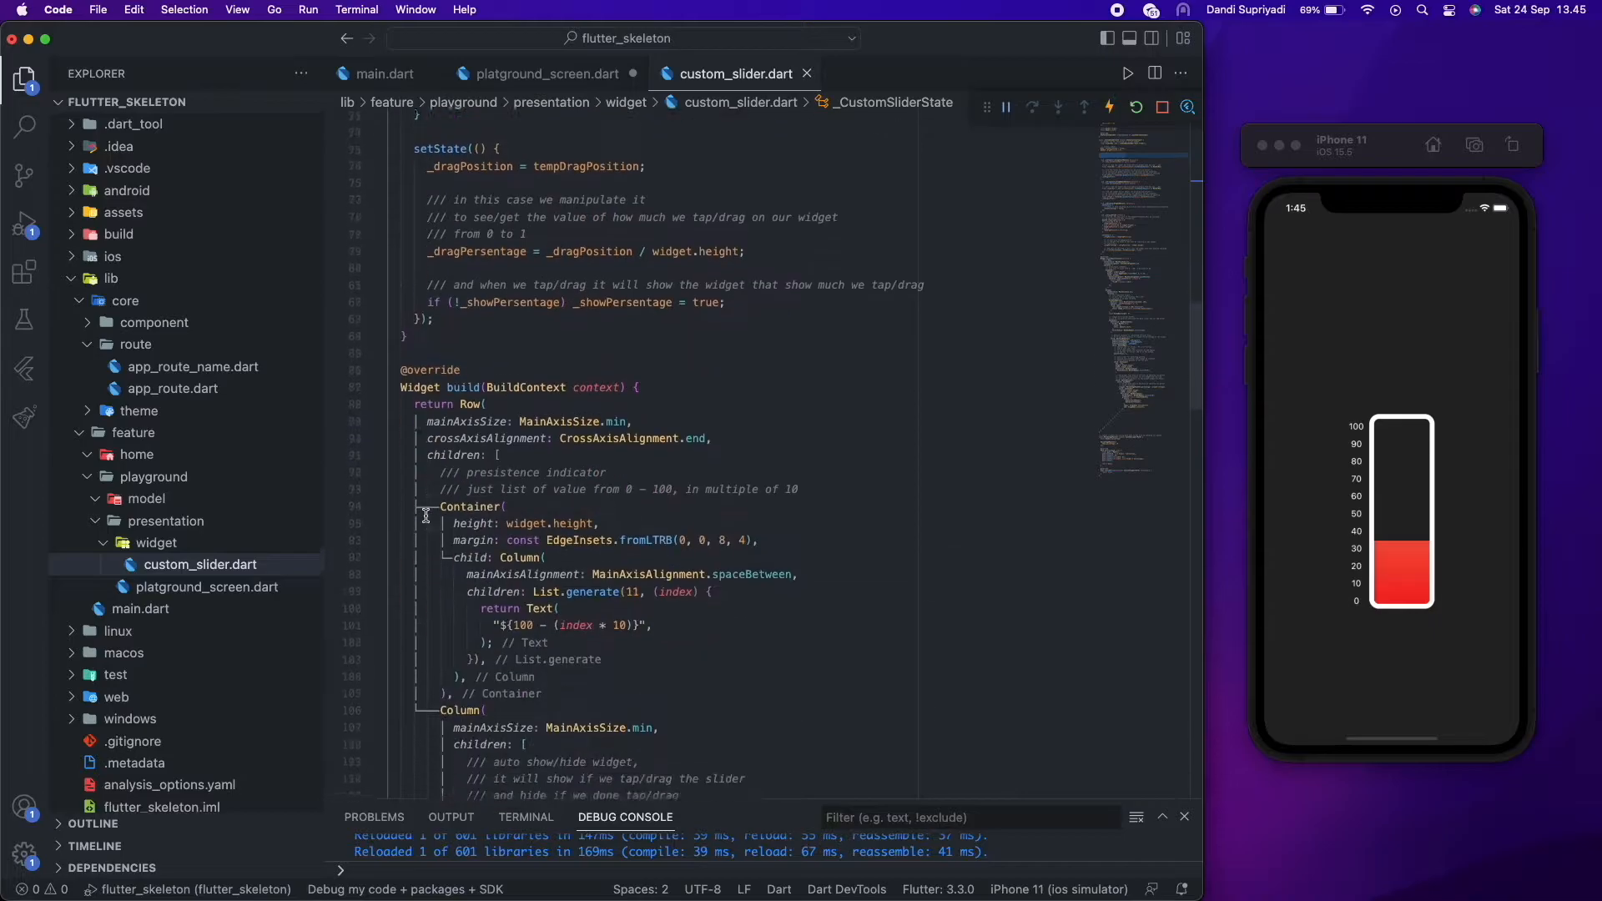
- Scroll the build method down to the percentage indicator Container and fading AnimatedOpacity label
scroll(down, 3)
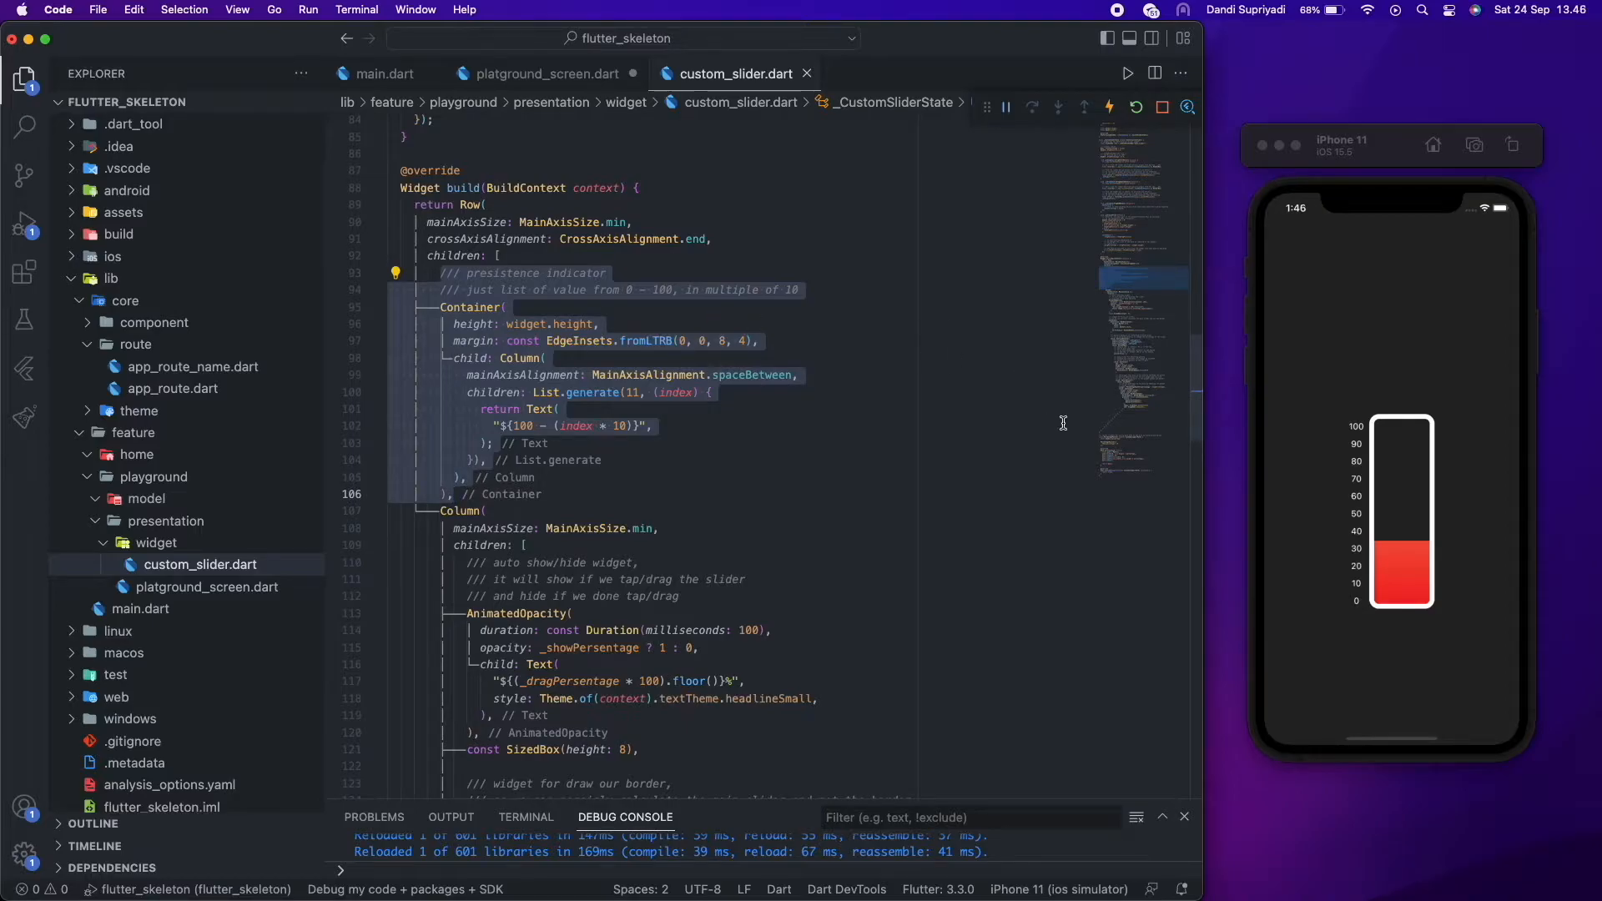
mouse_move(1366, 601)
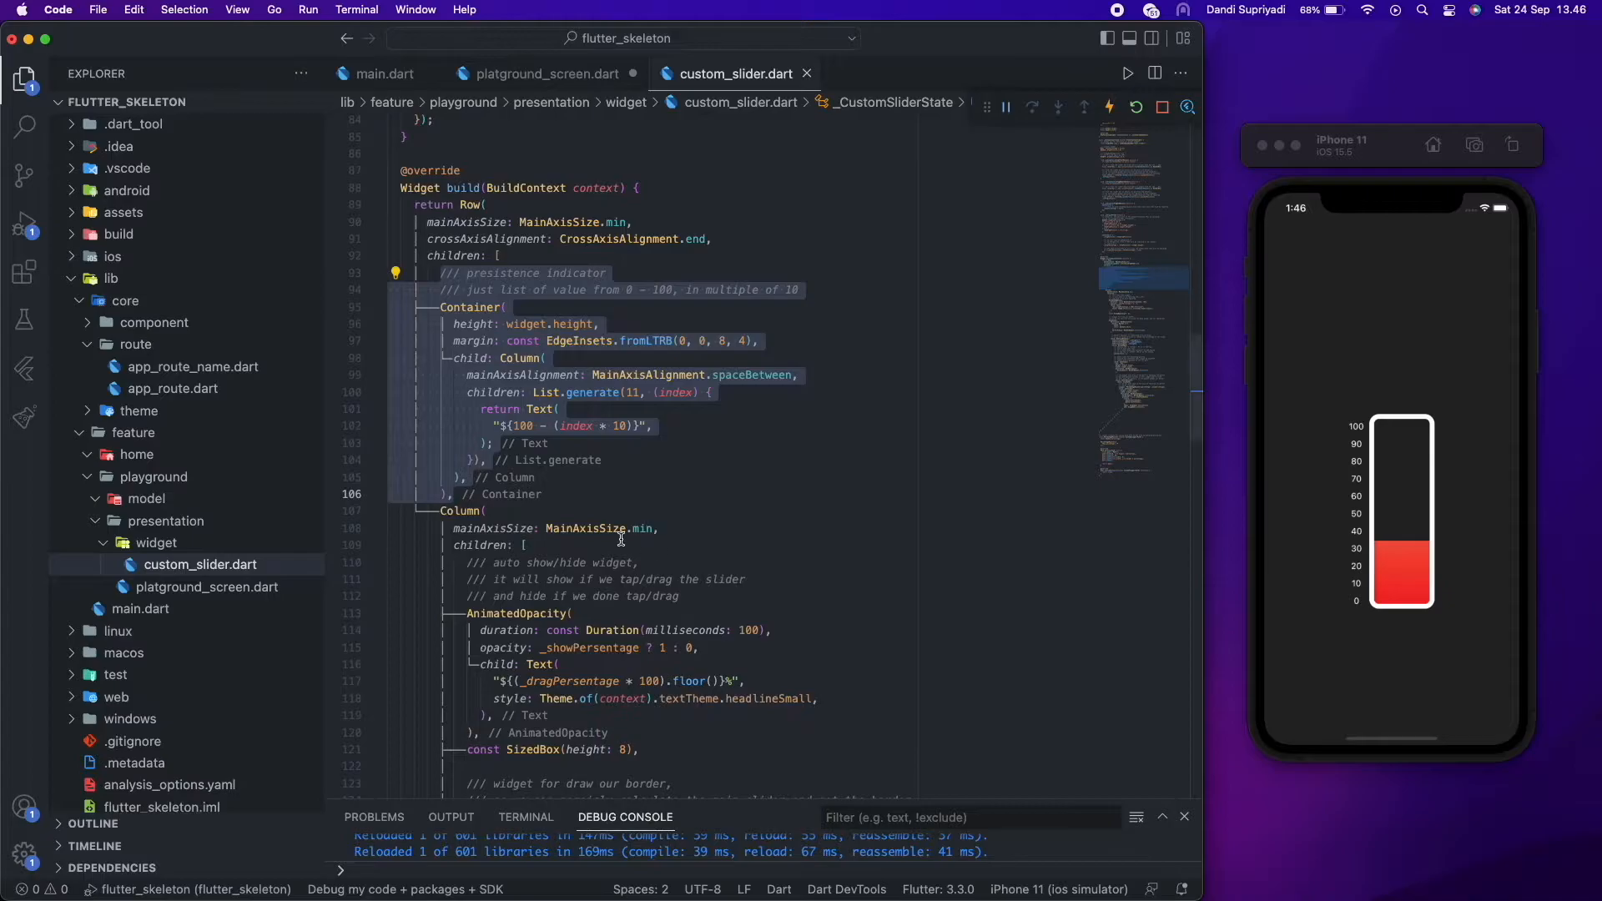
scroll(down, 3)
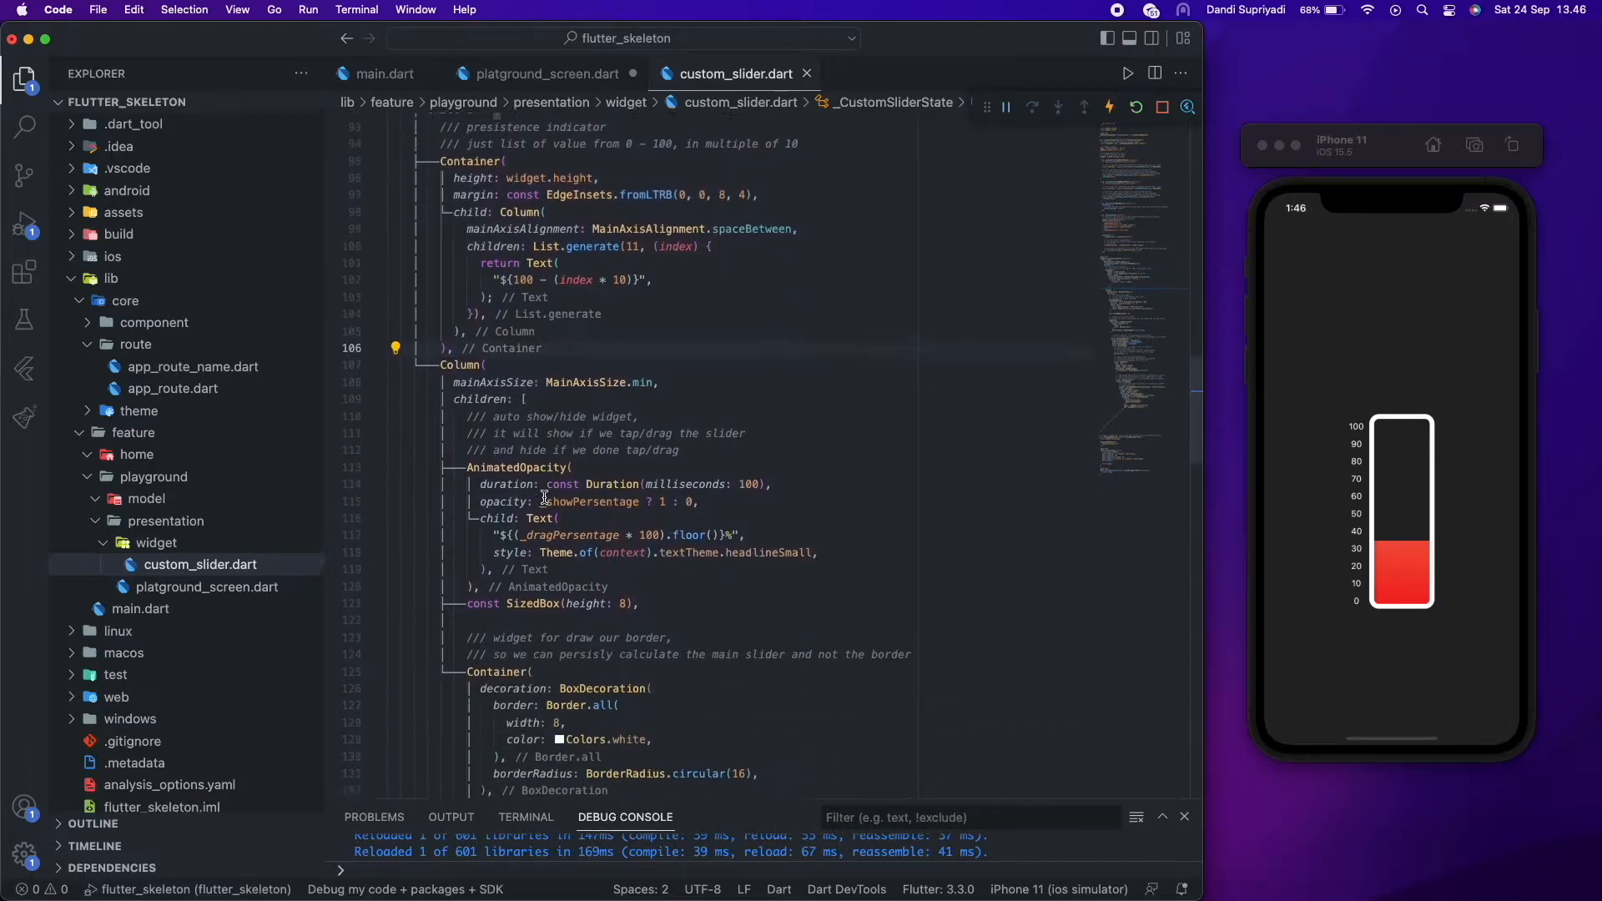
scroll(down, 3)
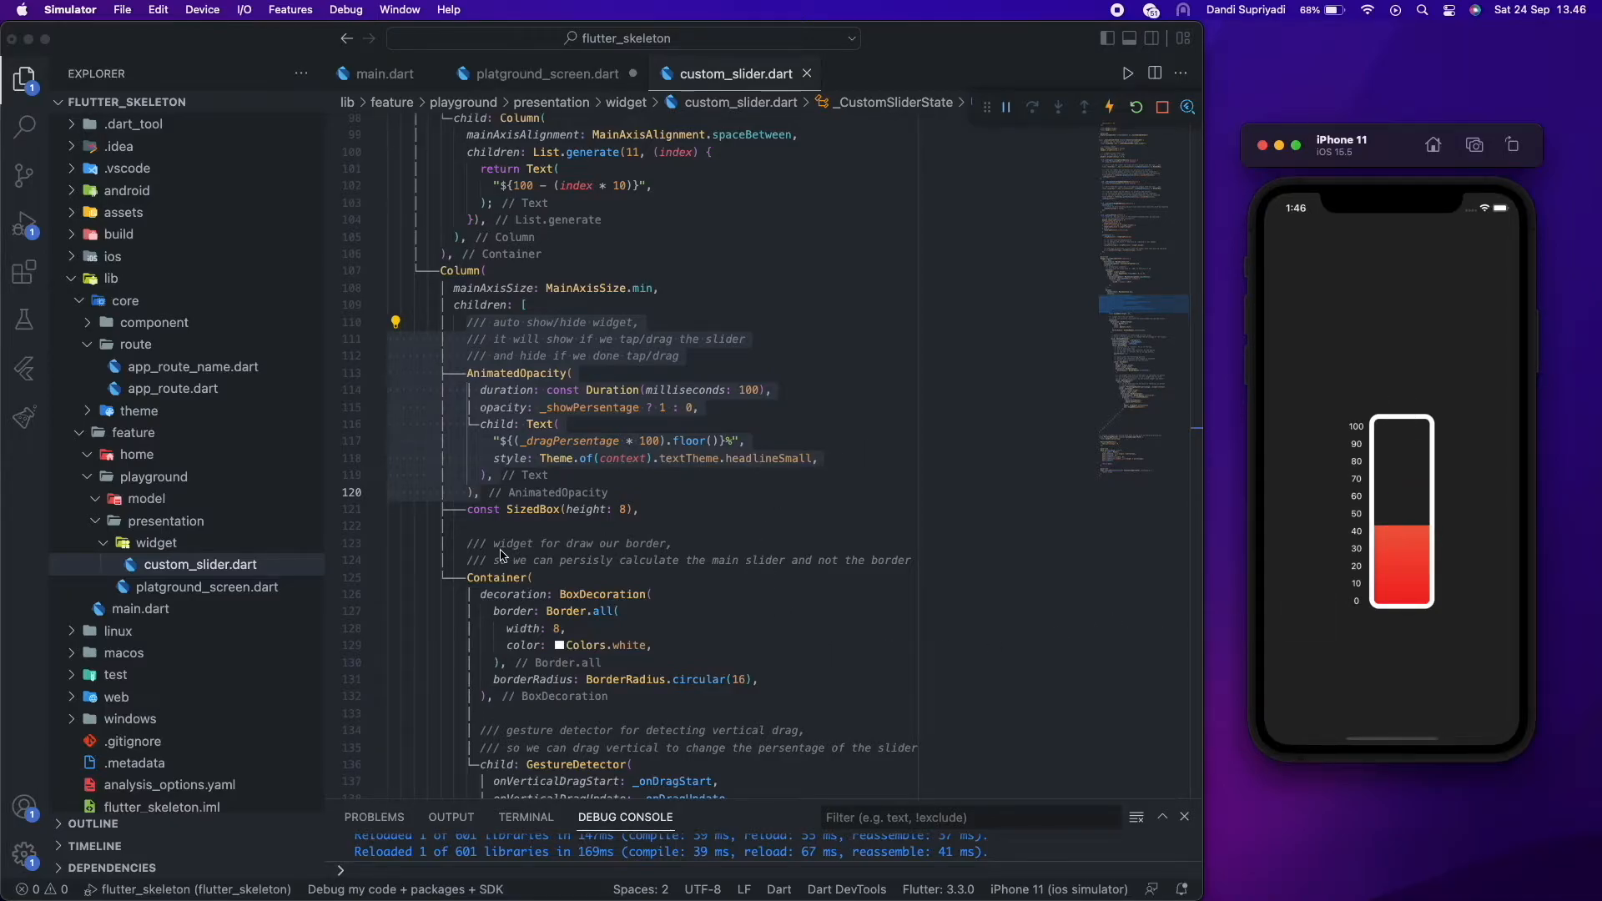
scroll(down, 3)
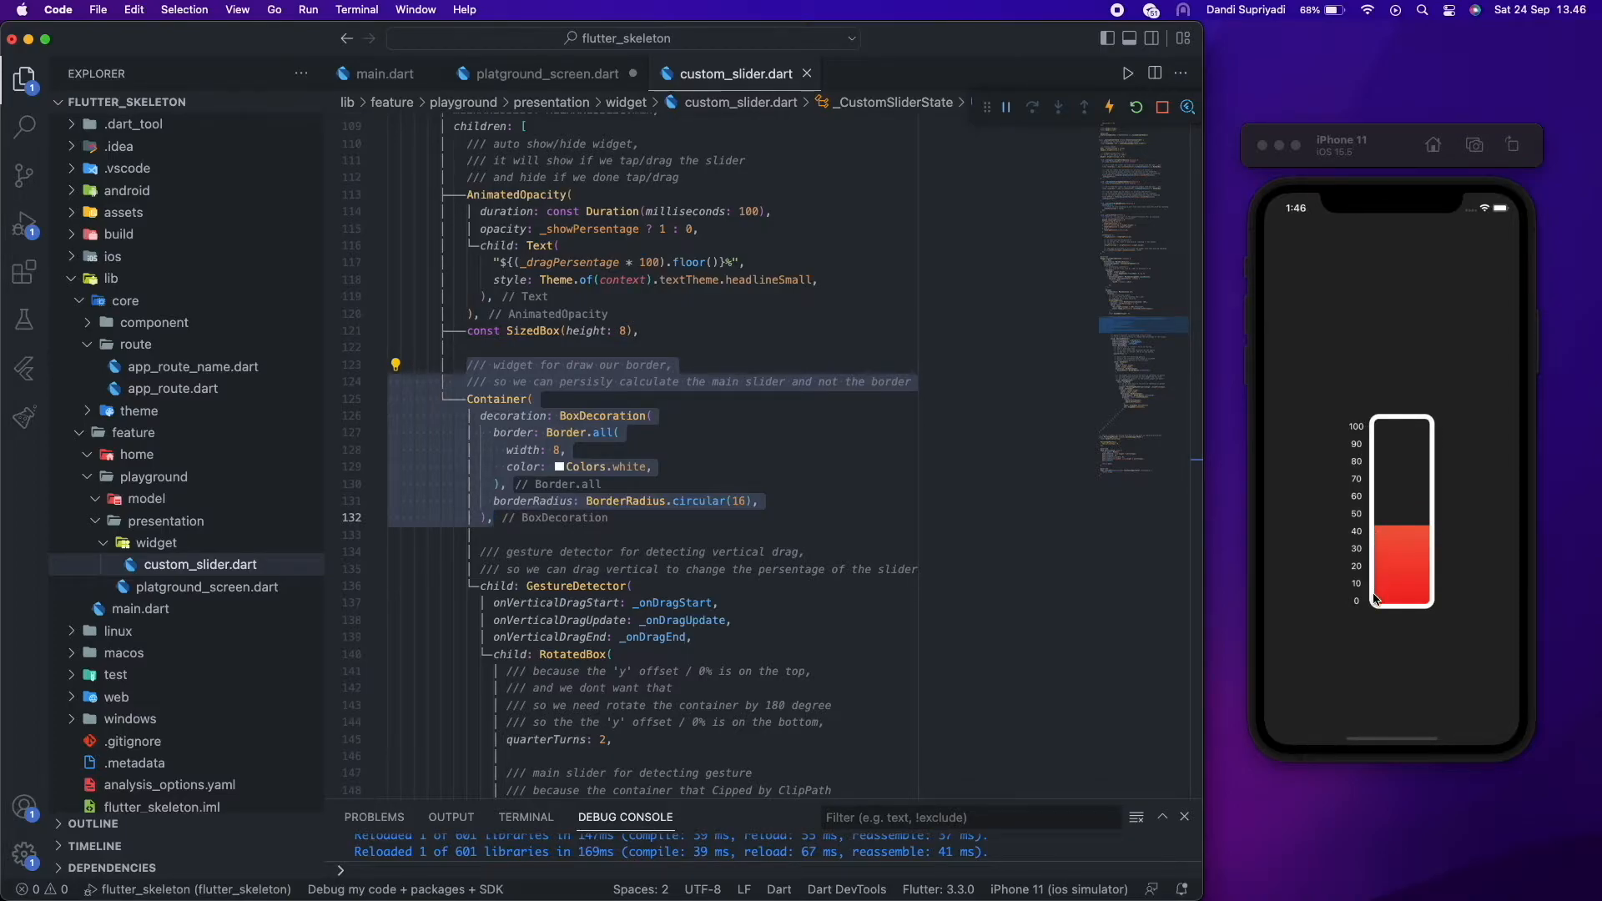
scroll(down, 3)
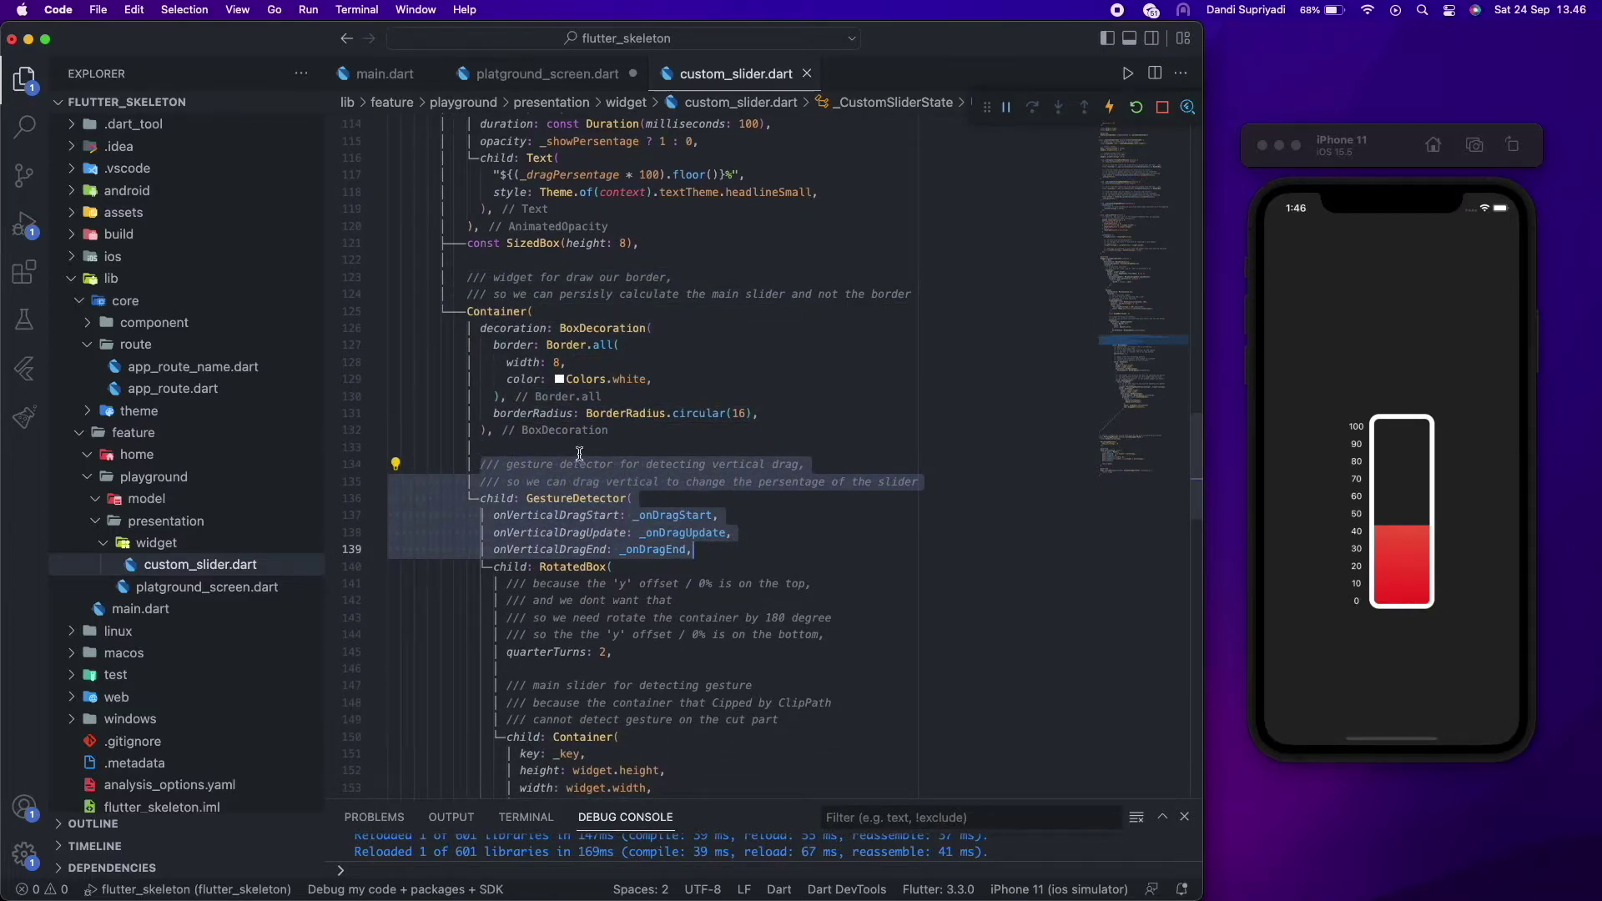
scroll(down, 3)
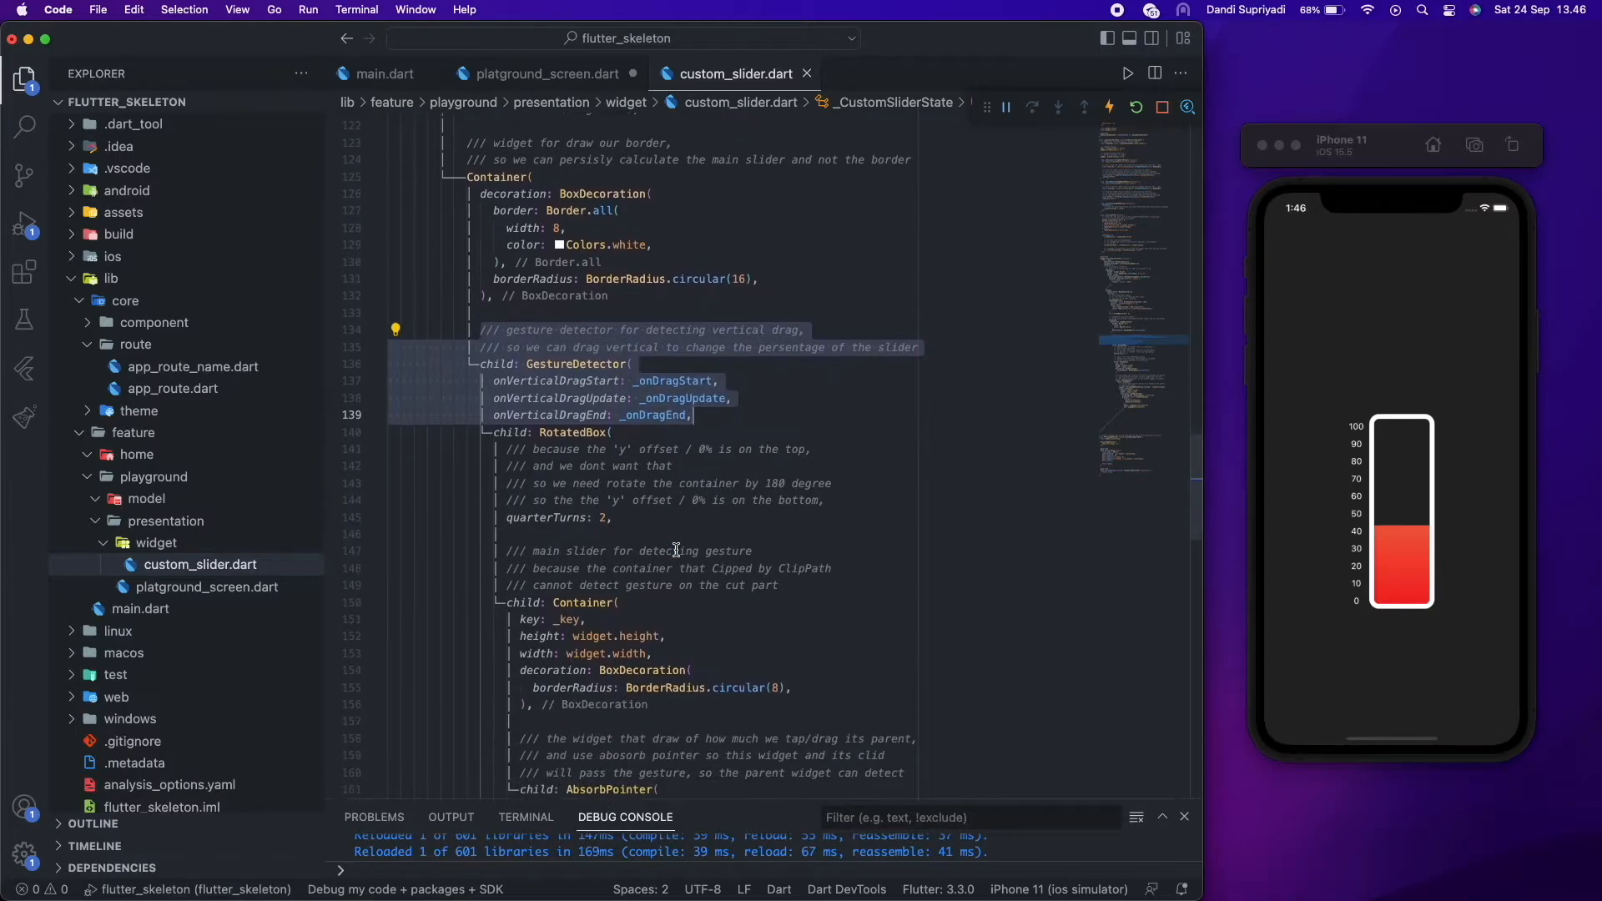
scroll(down, 3)
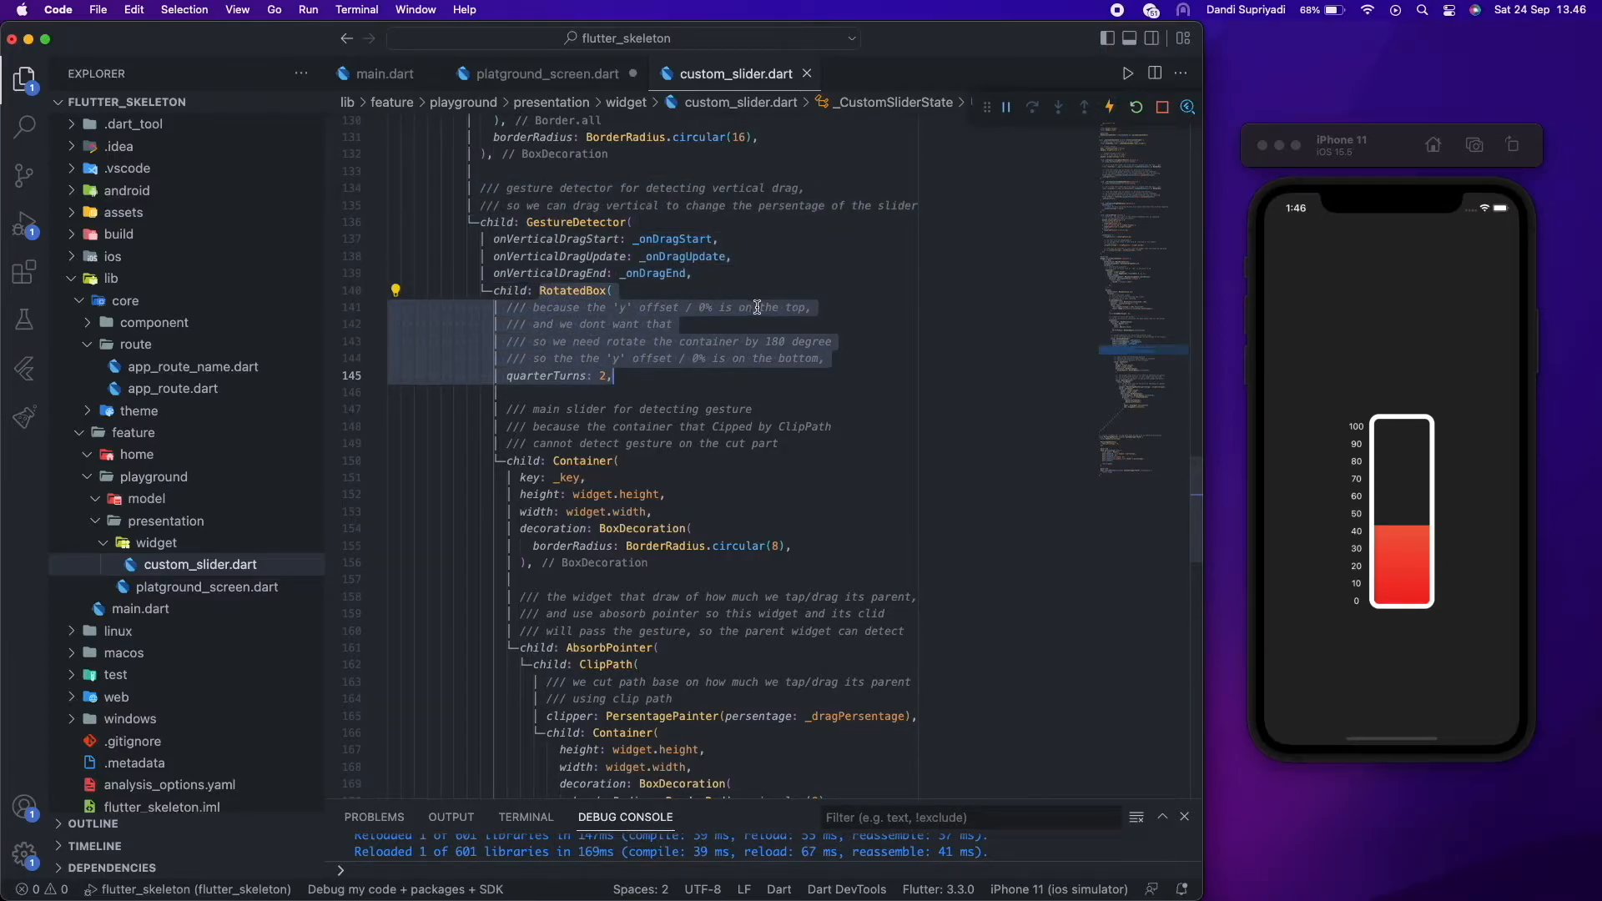
- Change the RotatedBox quarterTurns value to 2 so the fill rises from the bottom on hot reload
click(604, 375)
text(0)
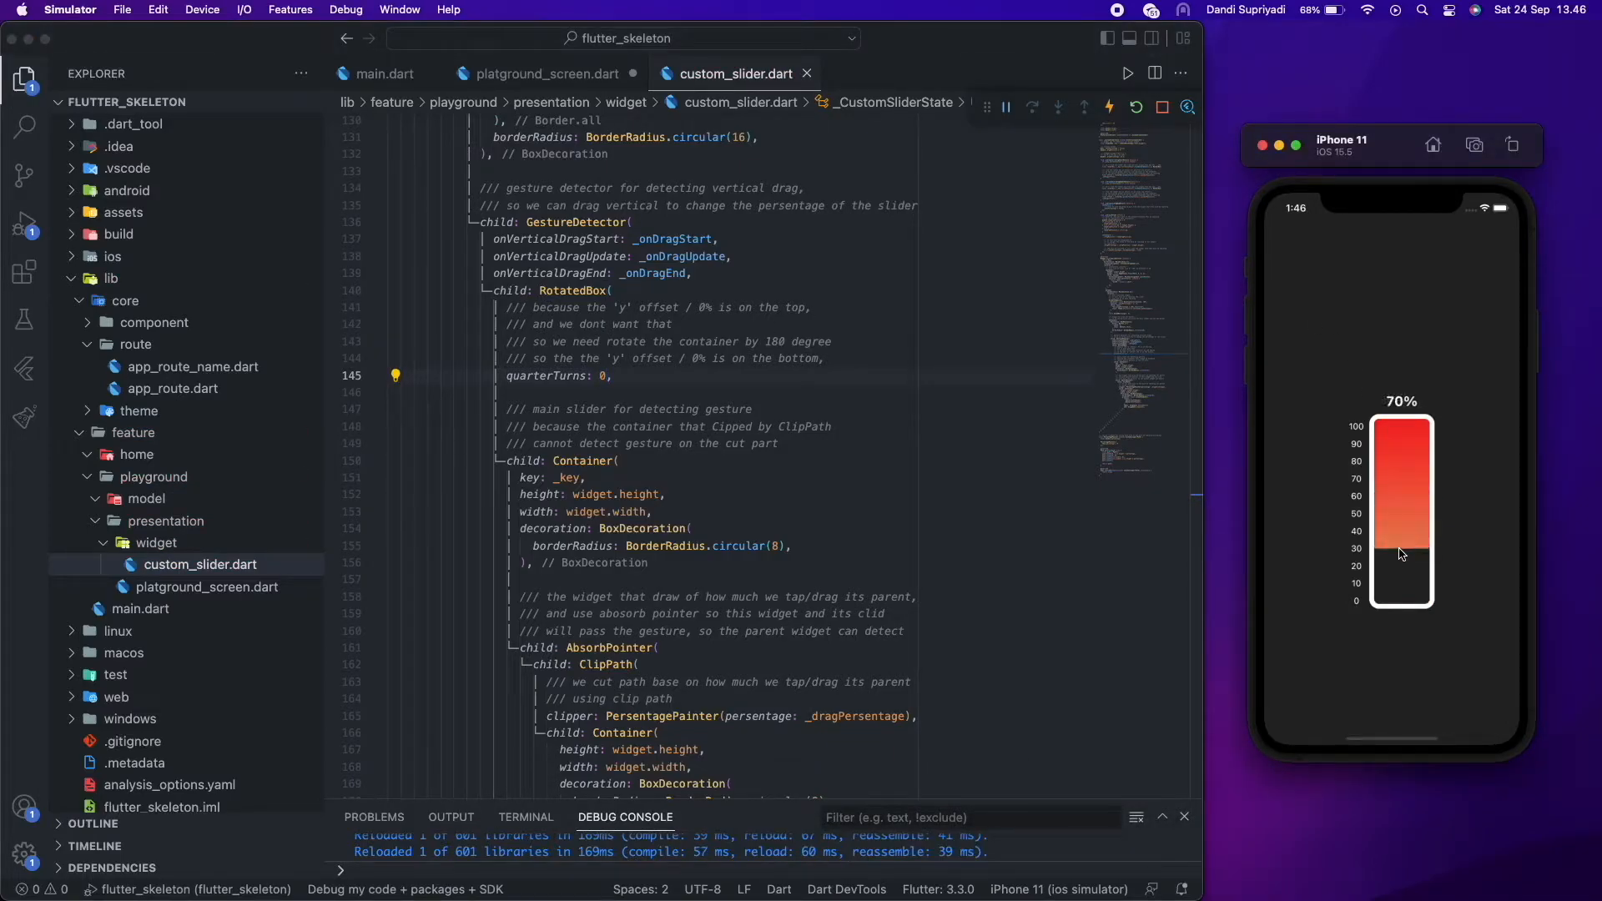
click(604, 376)
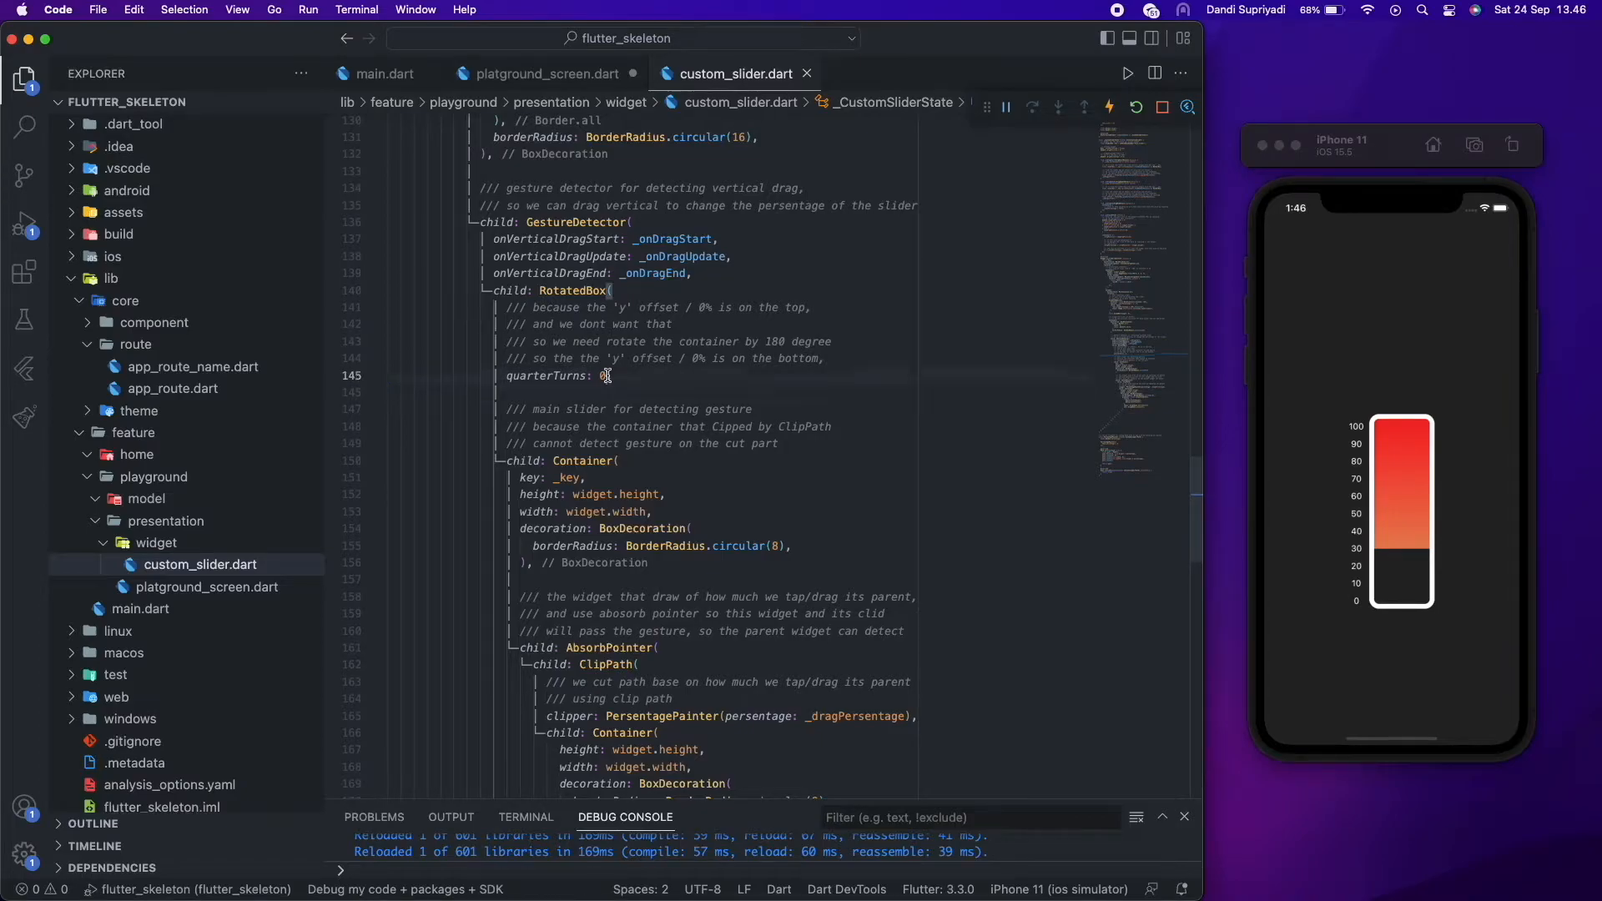
text(2)
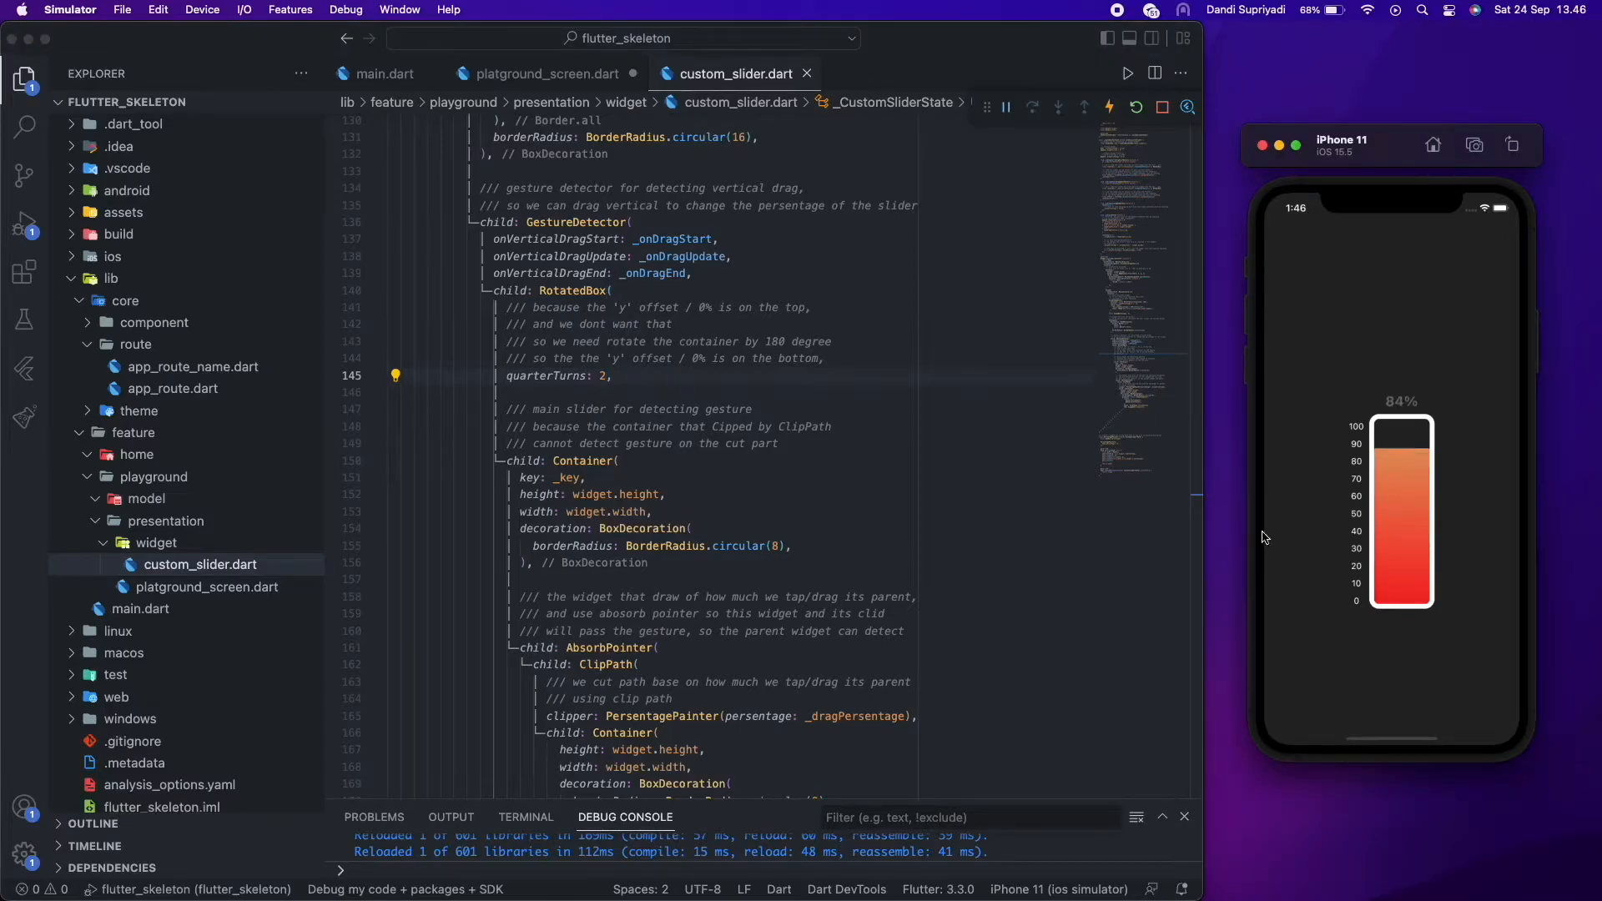
scroll(down, 3)
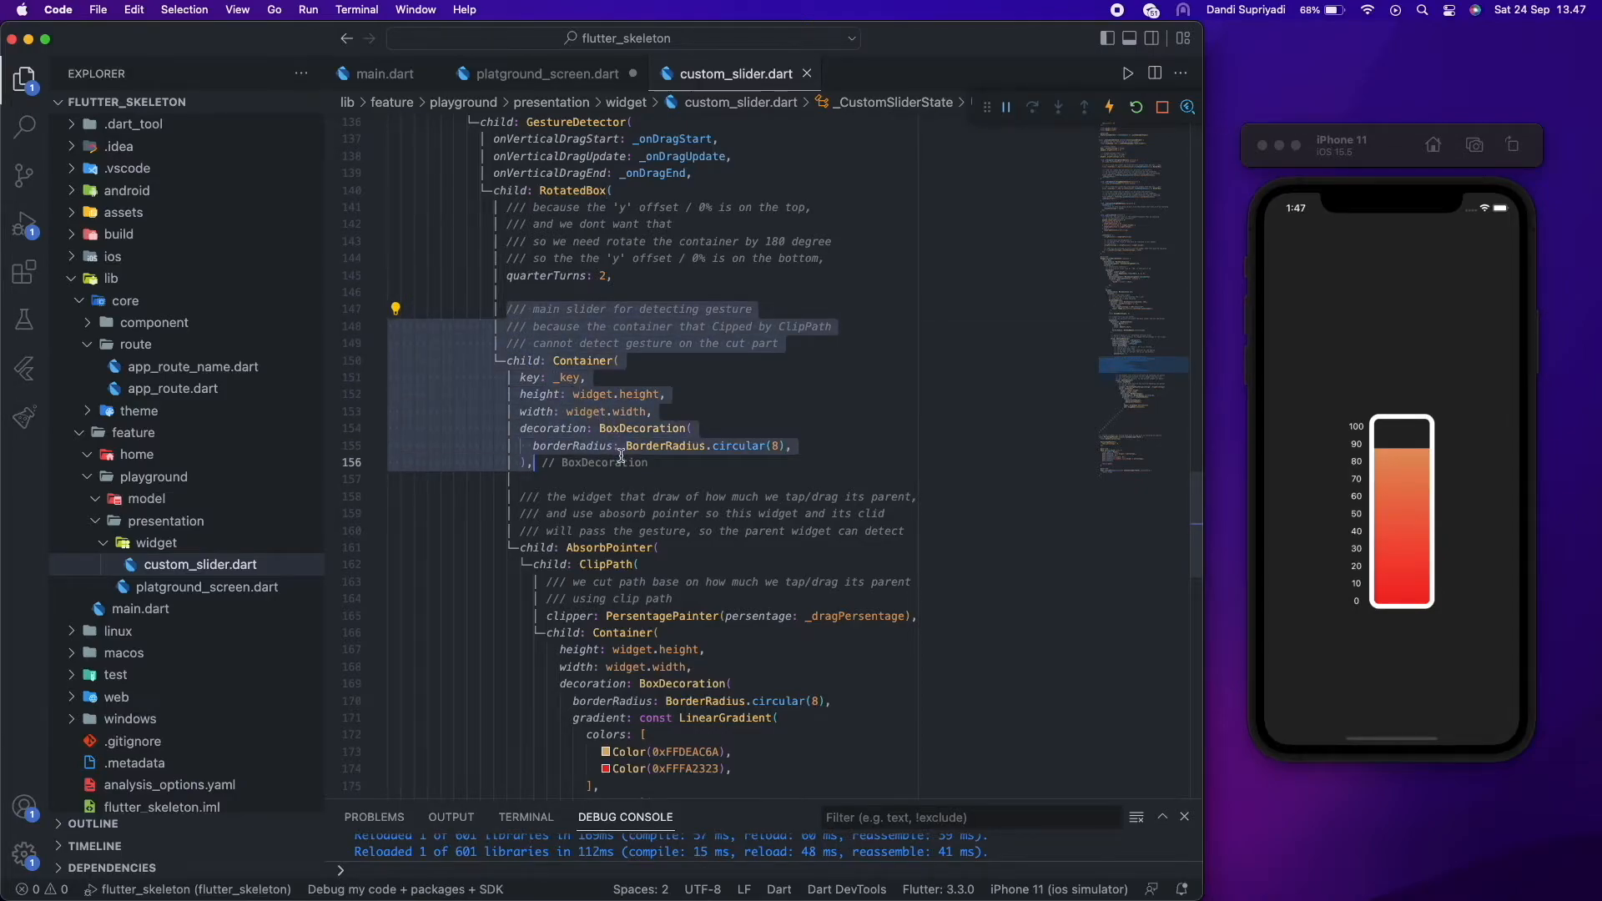
- Scroll past the absorb-pointer ClipPath and gradient fill to the PersentagePainter clipper class
scroll(down, 3)
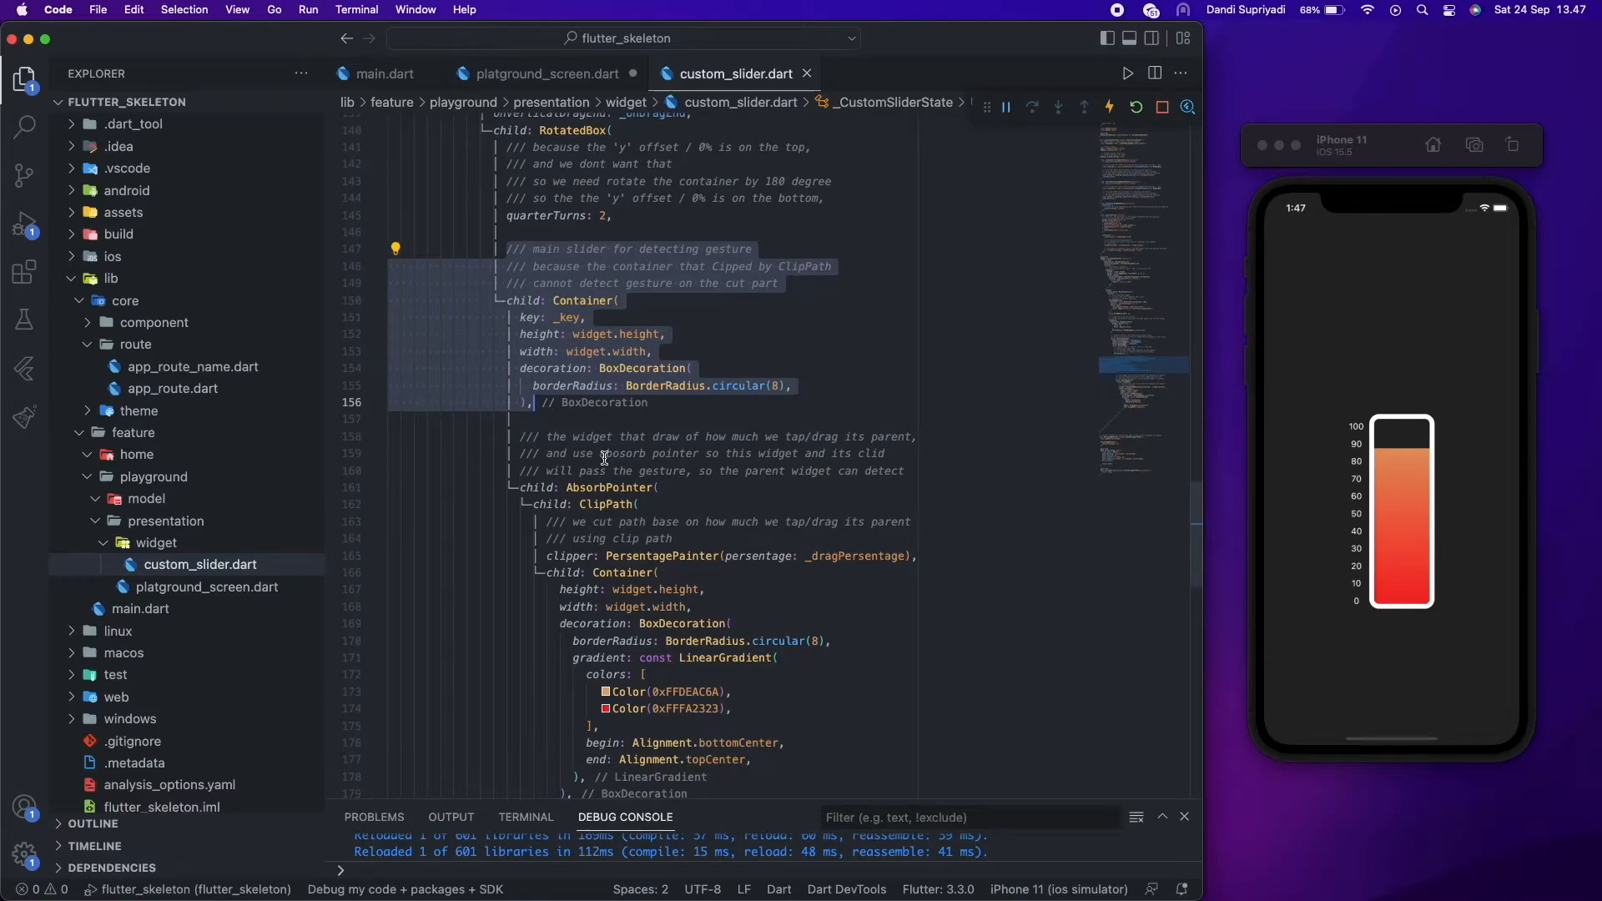
mouse_move(629, 489)
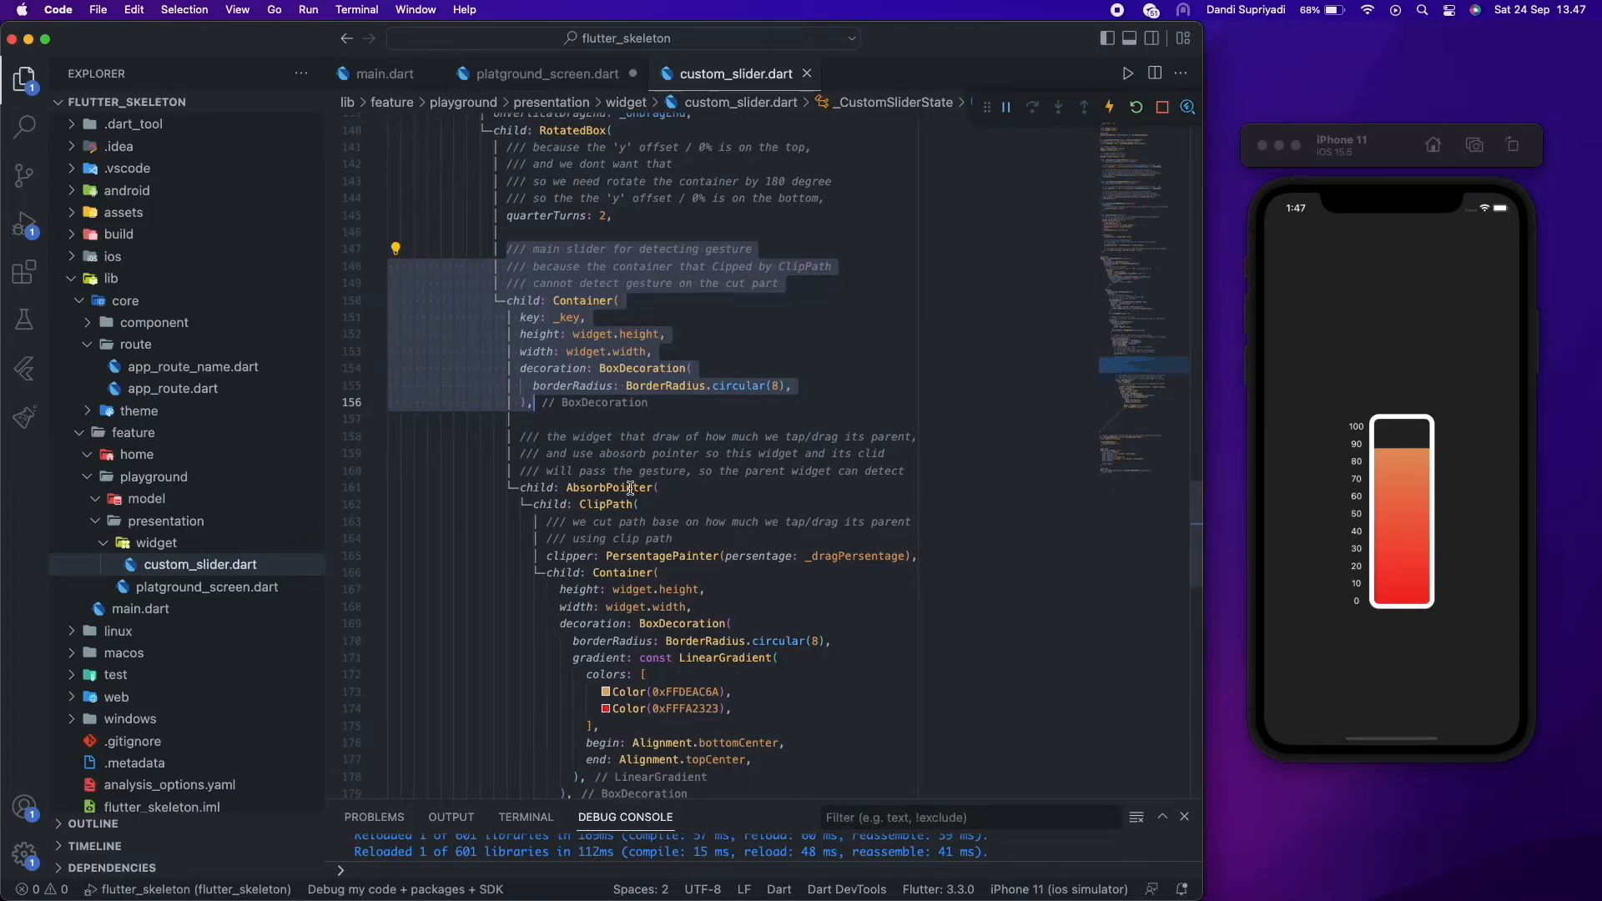
click(715, 369)
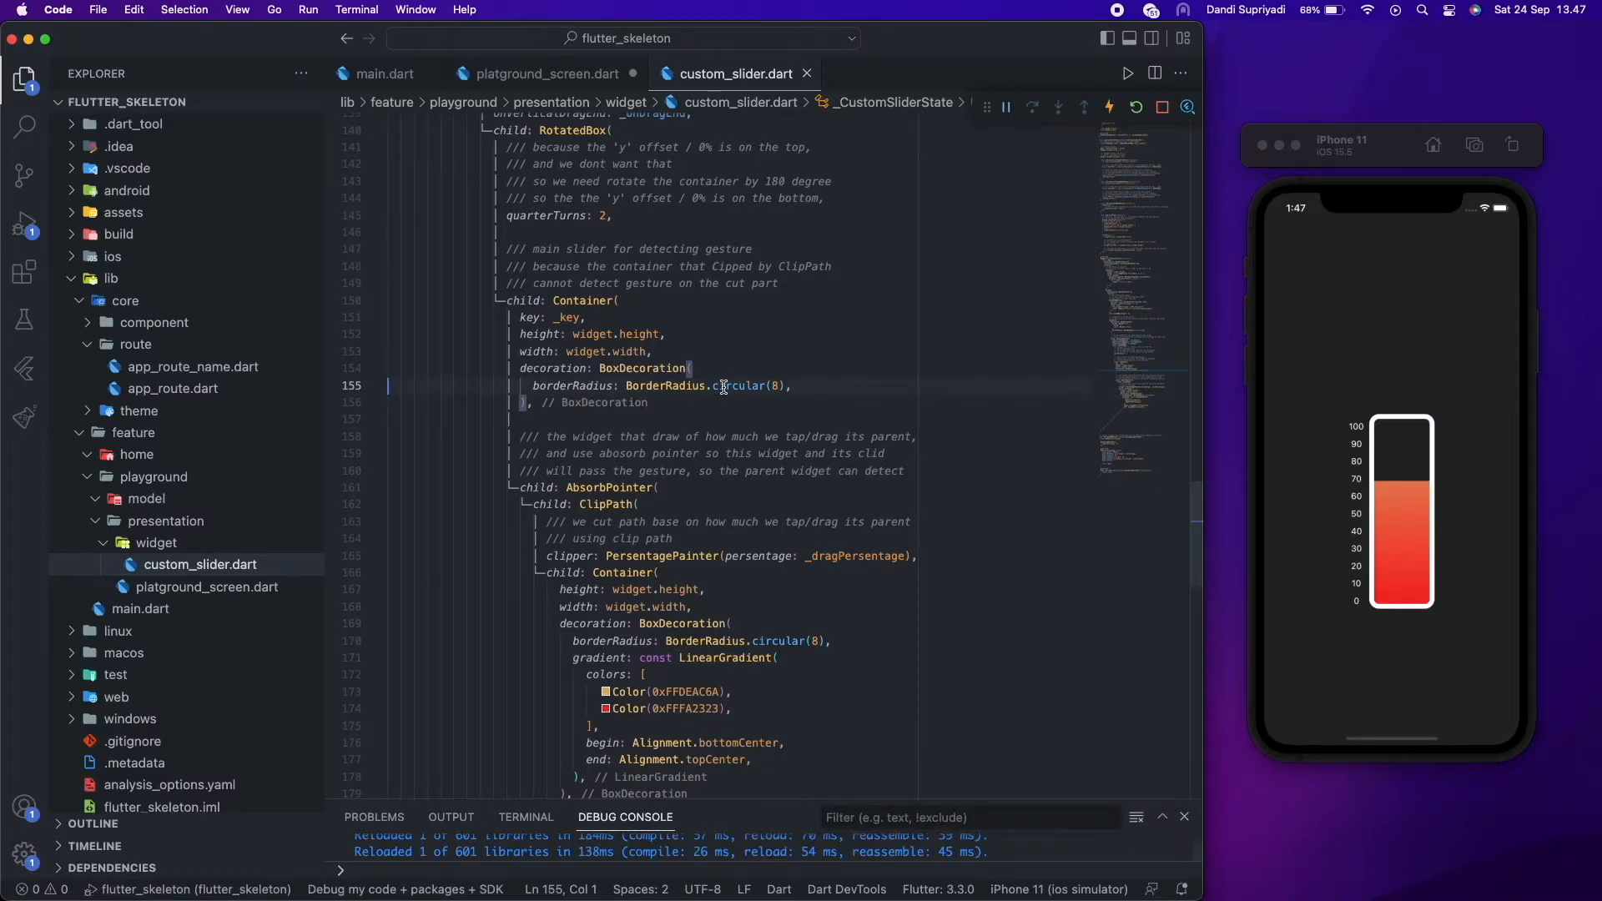
scroll(down, 3)
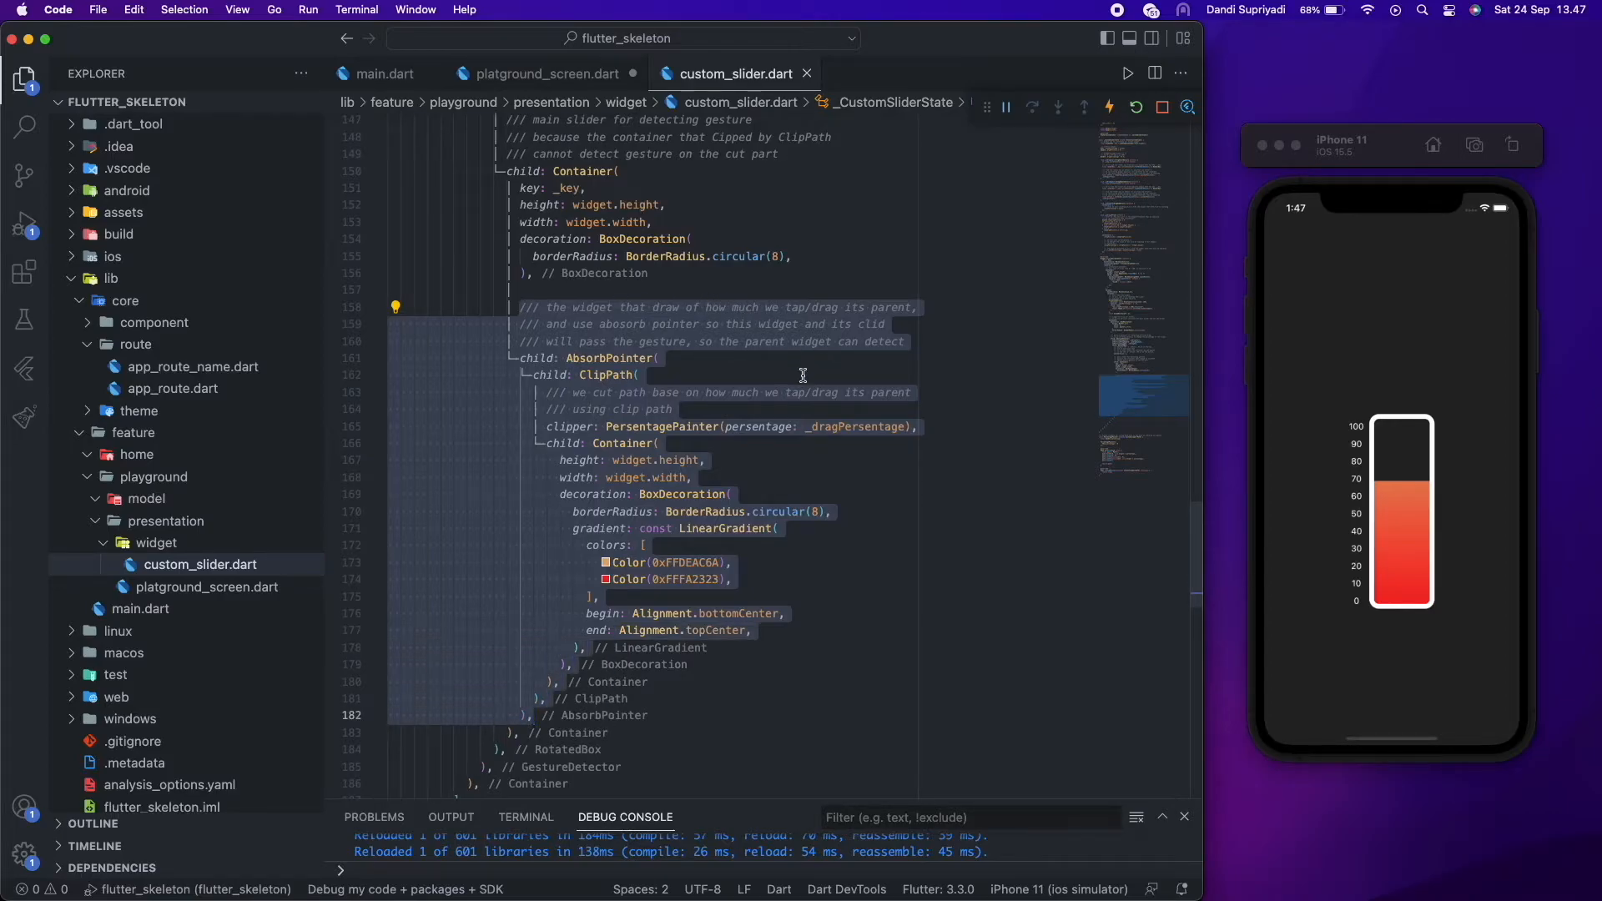
mouse_move(674, 357)
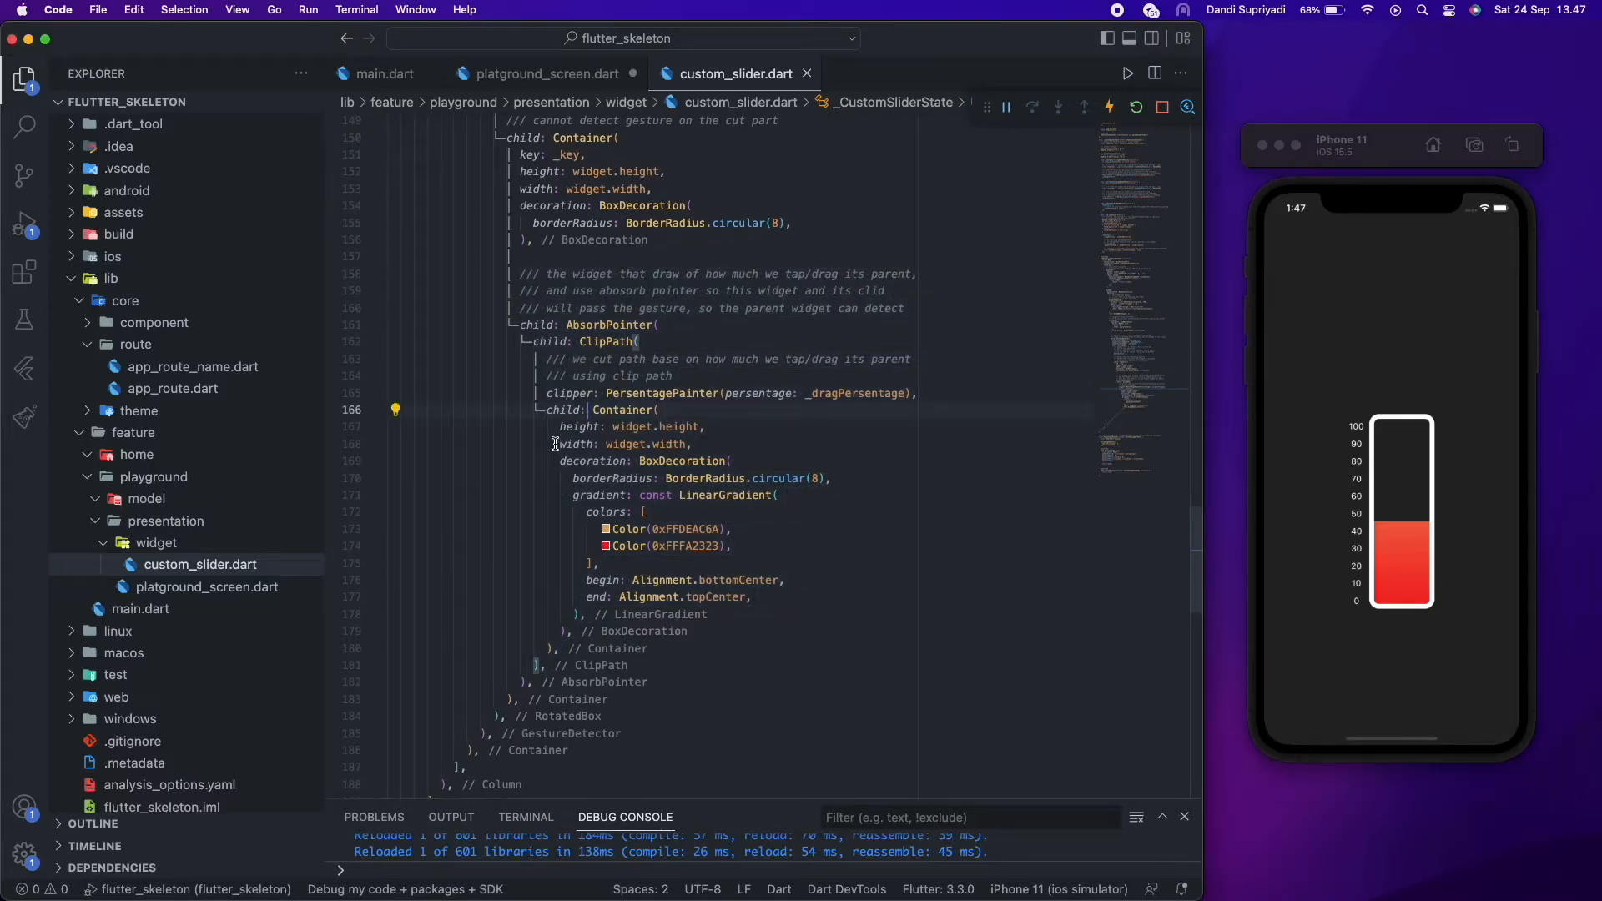
scroll(down, 3)
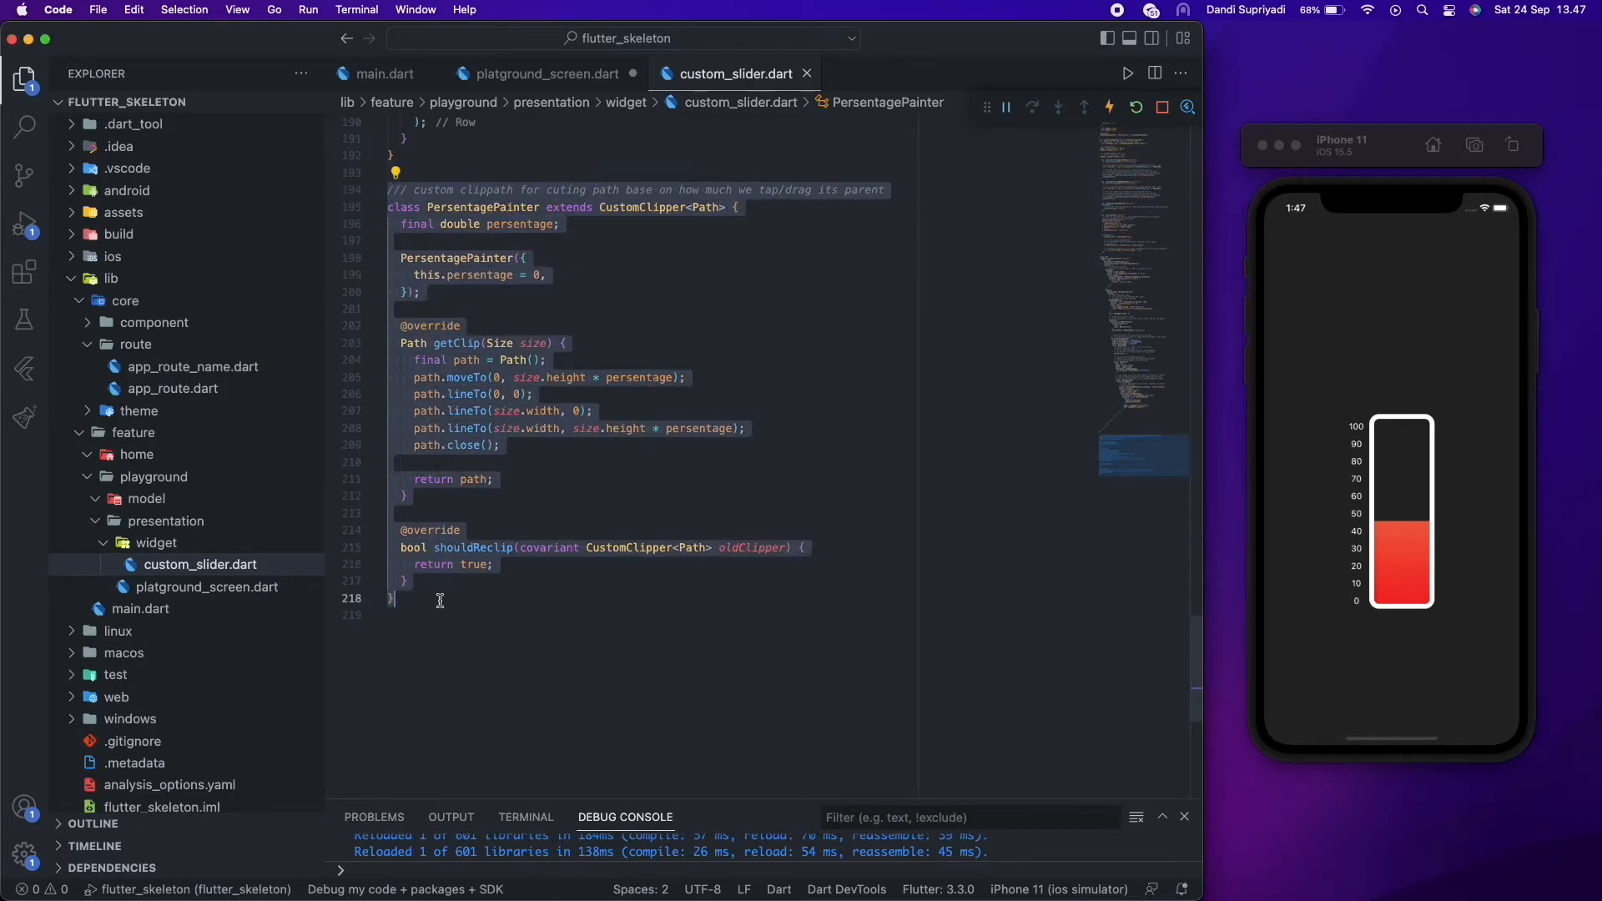
mouse_move(686, 517)
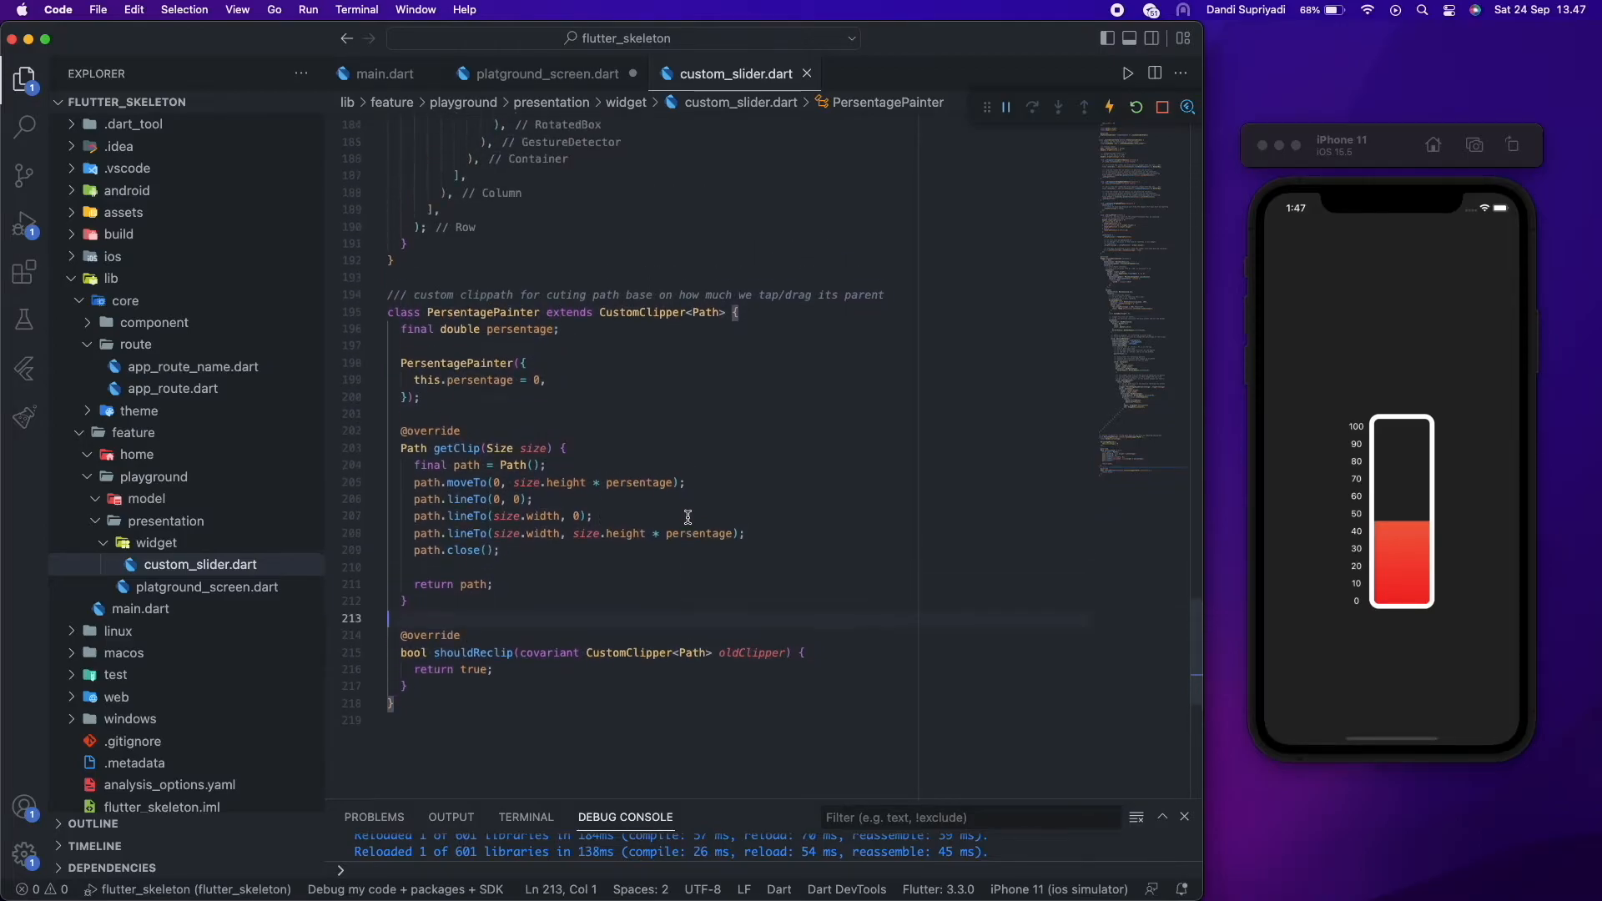
- Scroll up to the _onDragStart handler converting the gesture to the keyed render box's local position
scroll(up, 3)
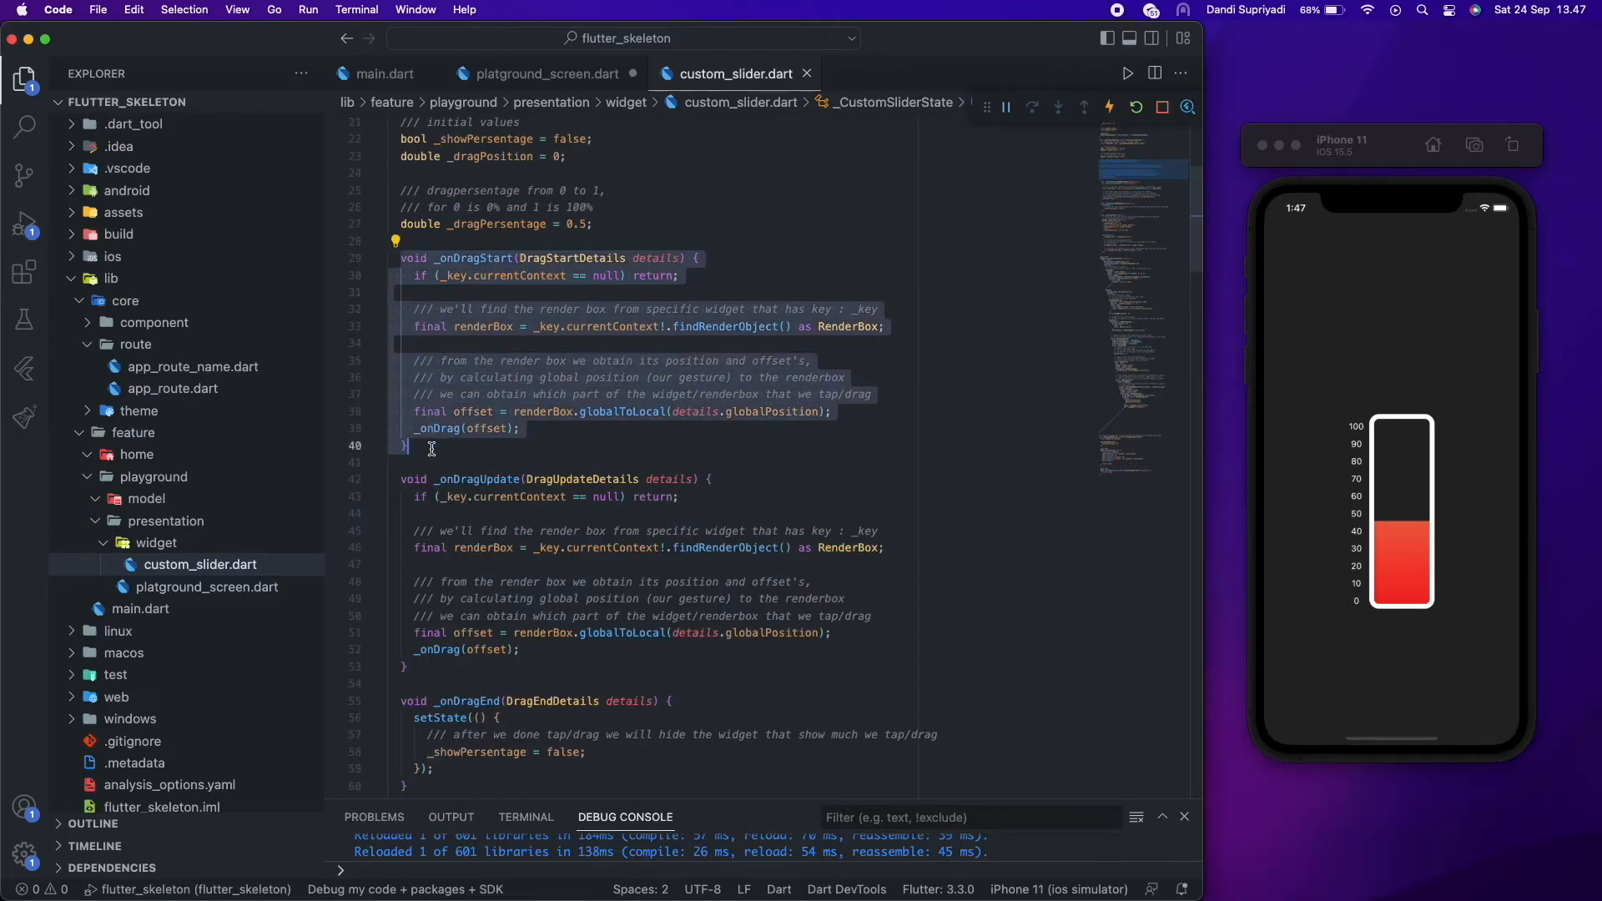
mouse_move(621, 313)
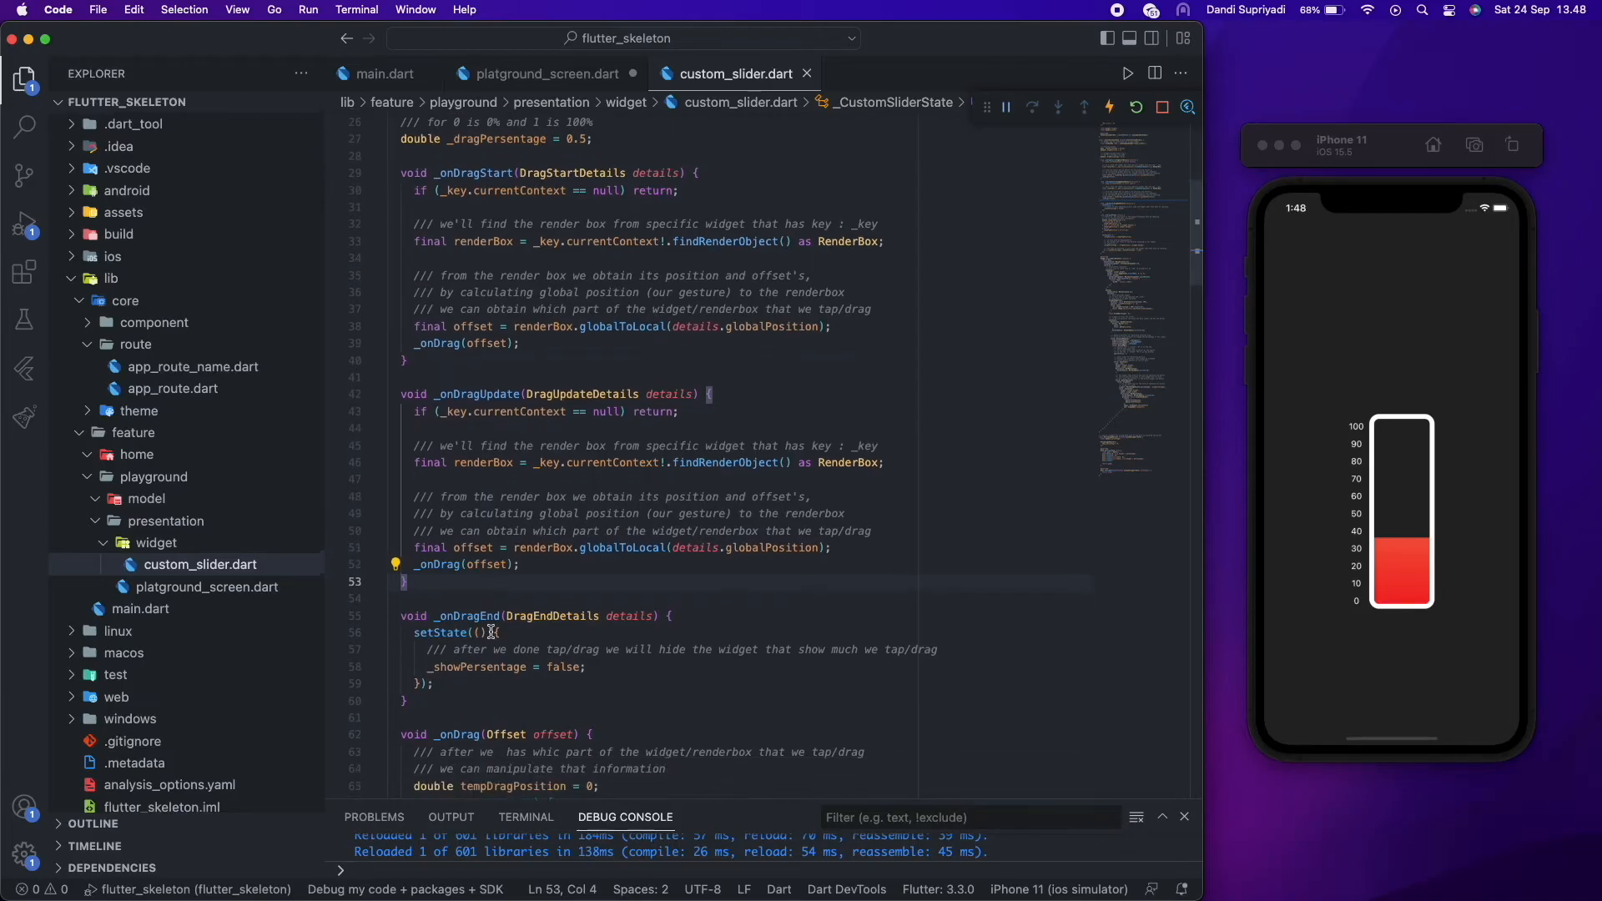
- Scroll down to the _onDragUpdate and _onDragEnd handlers and the clamping _onDrag method
scroll(down, 3)
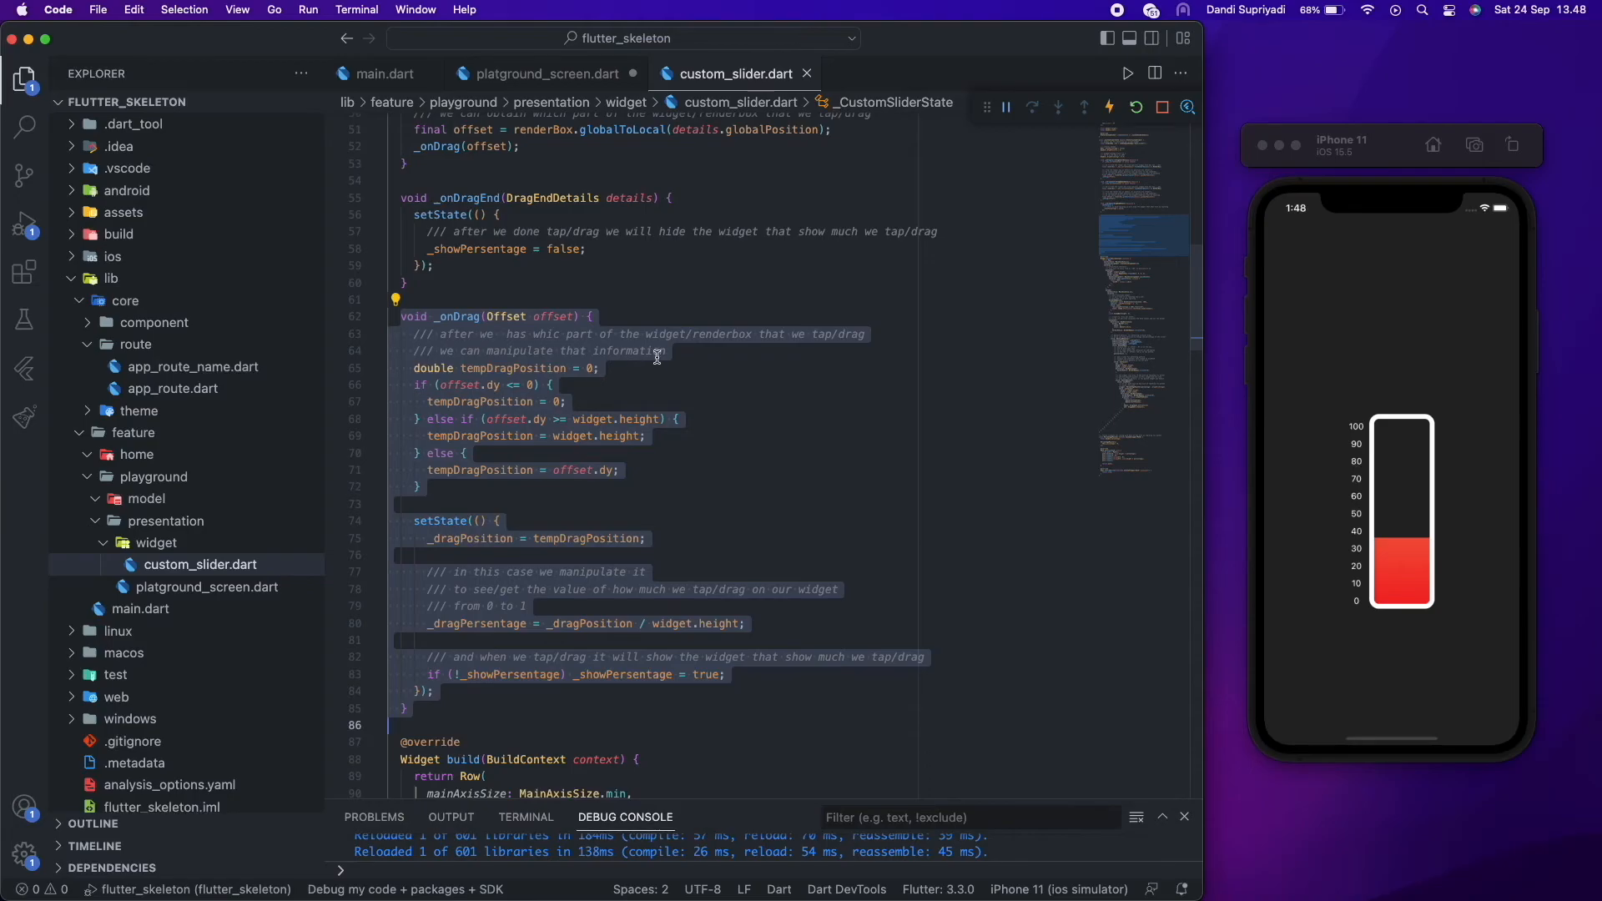
mouse_move(794, 416)
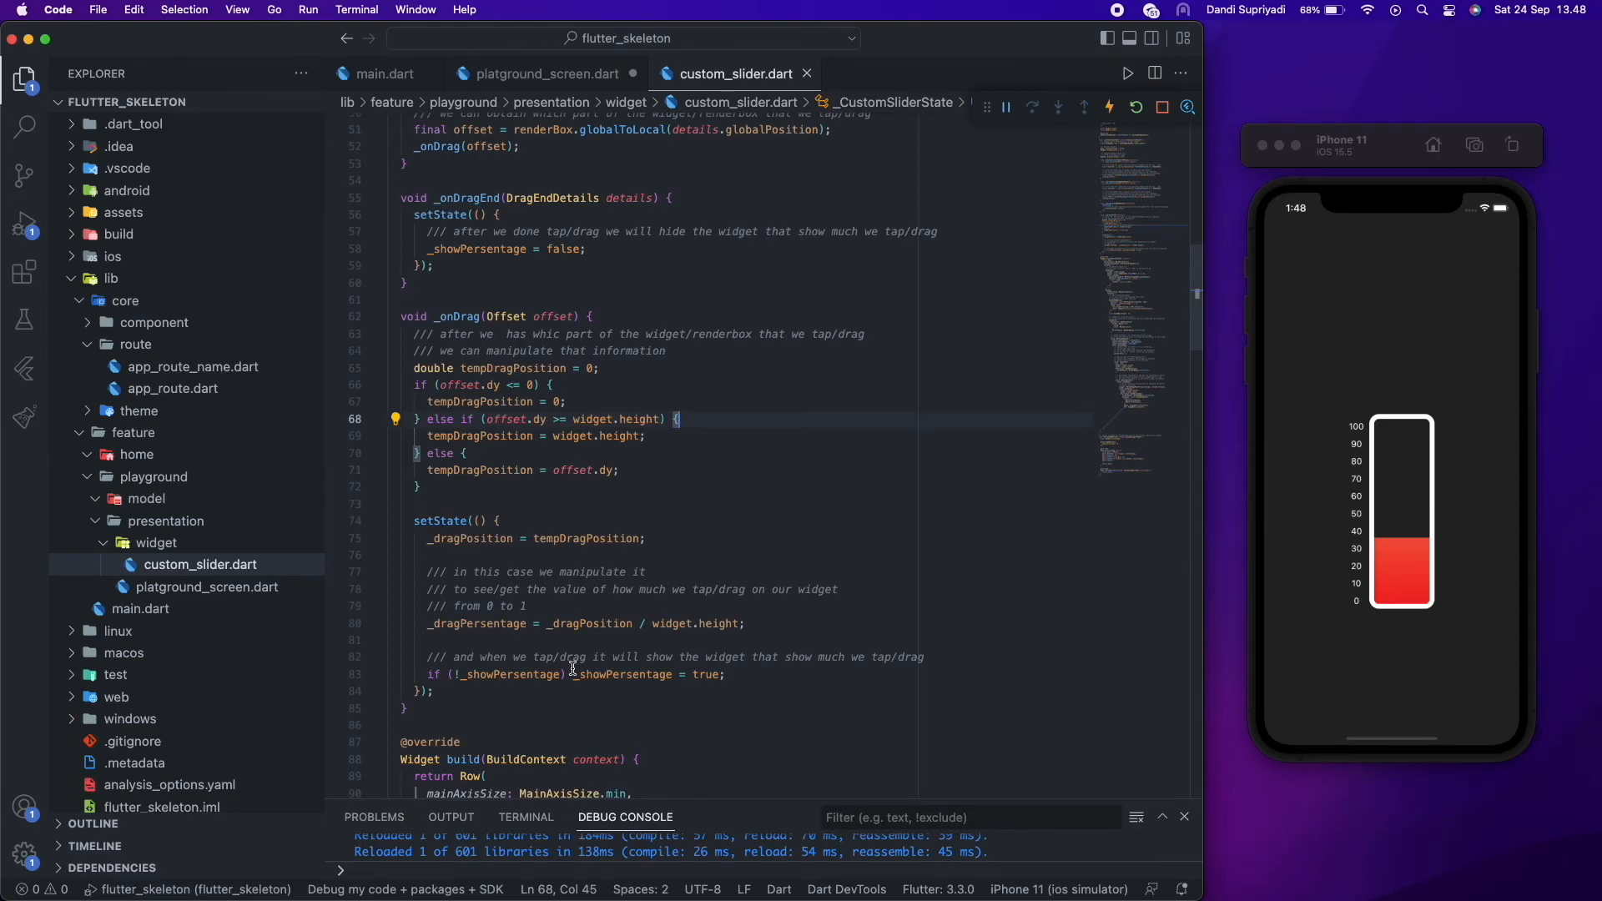
mouse_move(991, 670)
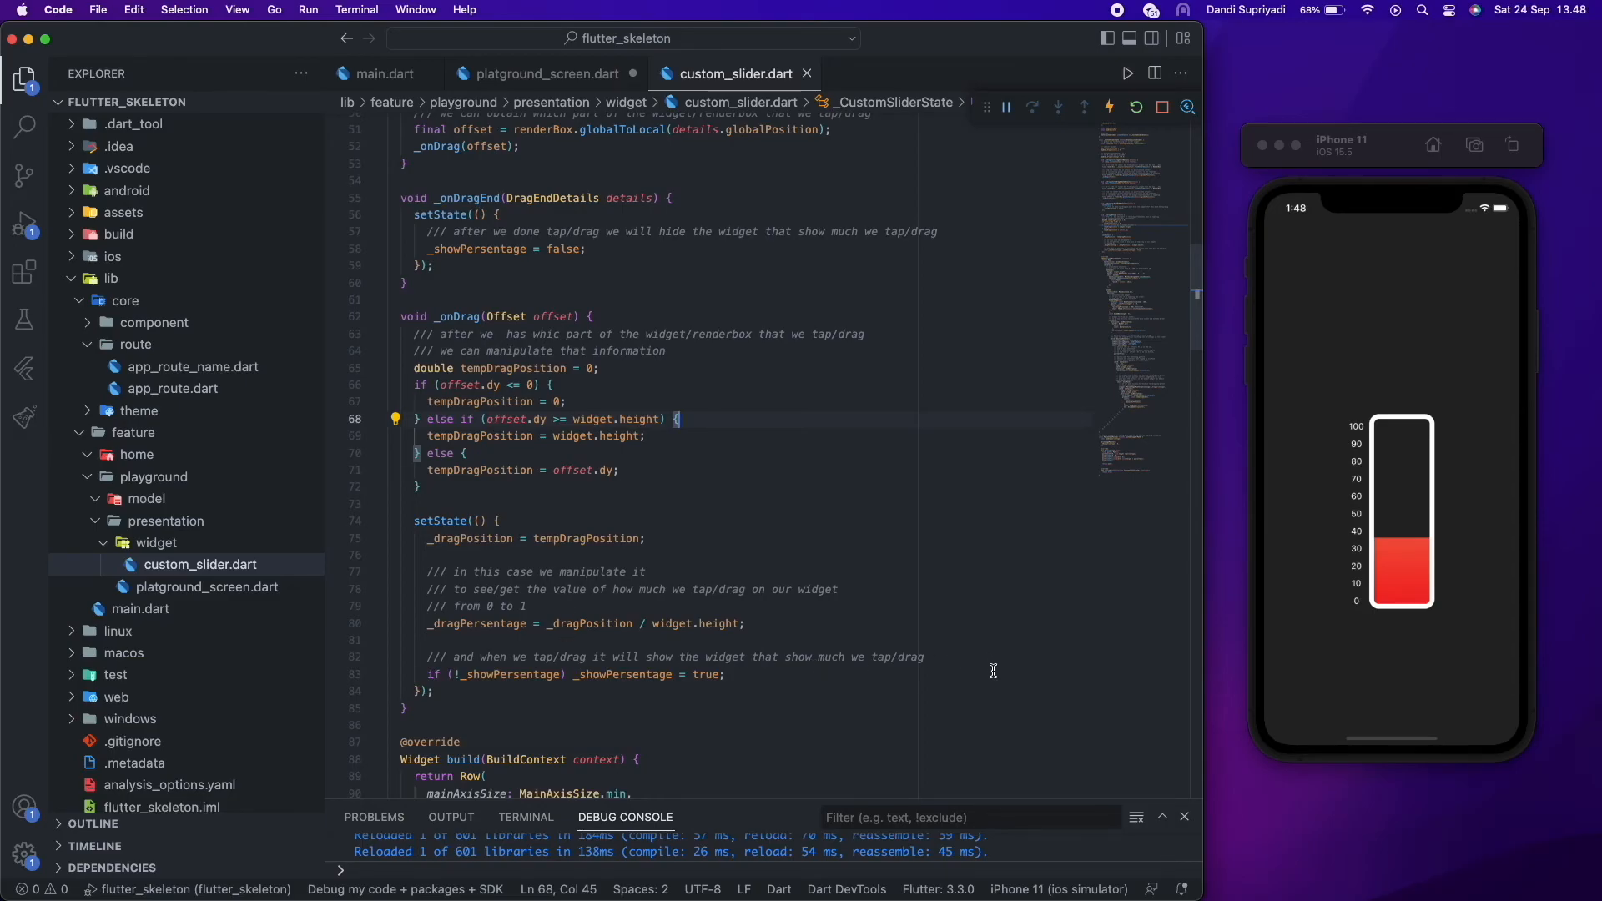
mouse_move(484, 591)
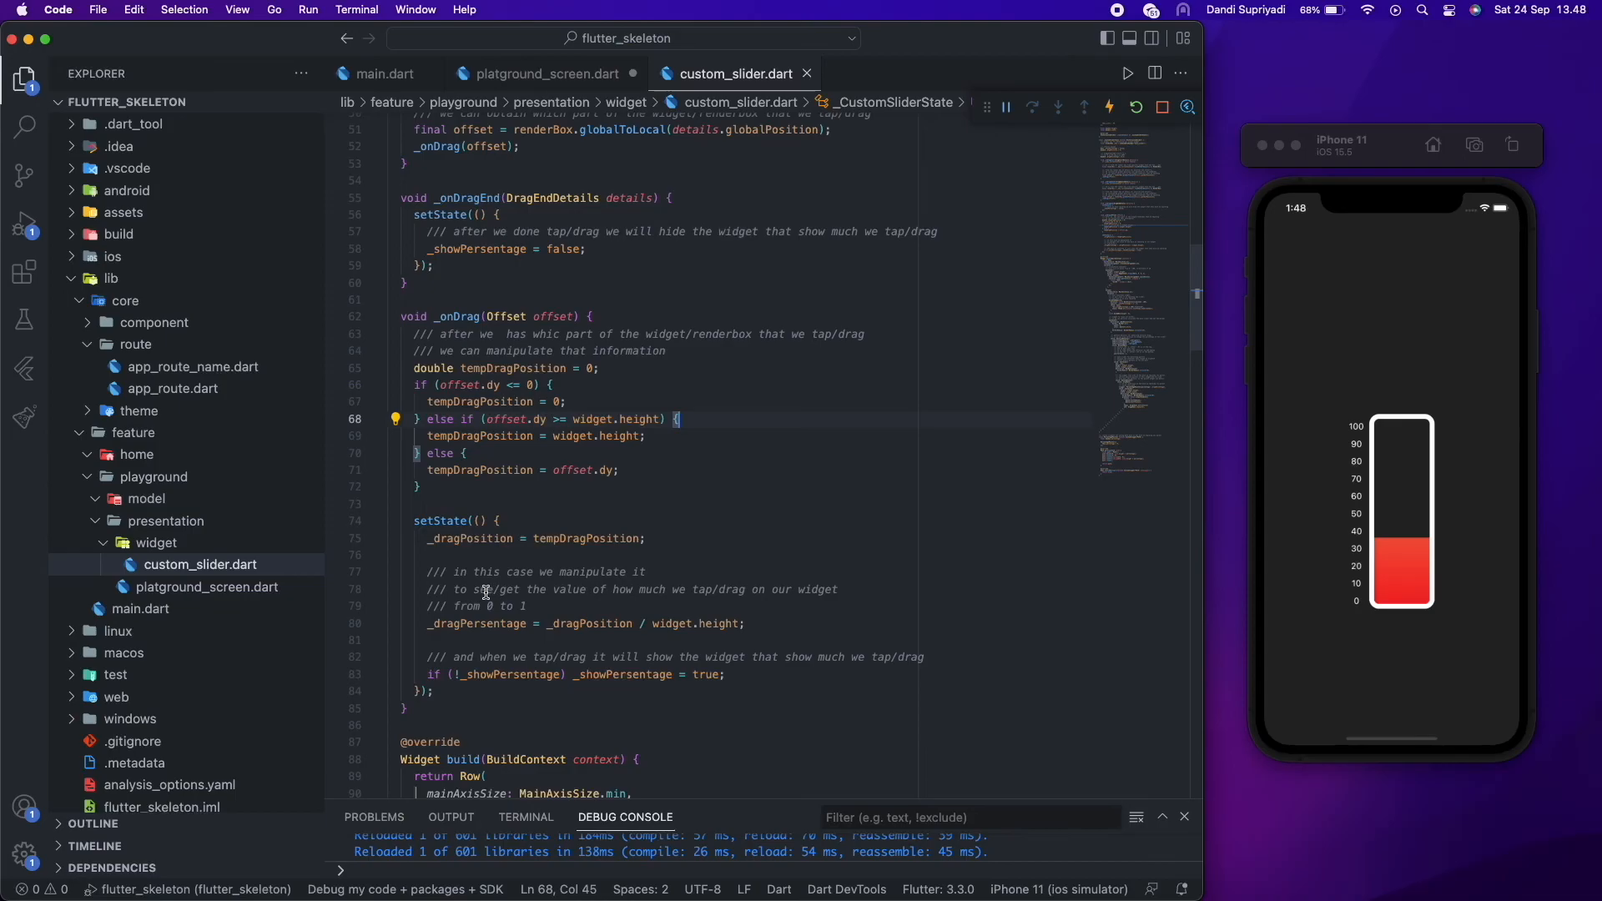
mouse_move(570, 664)
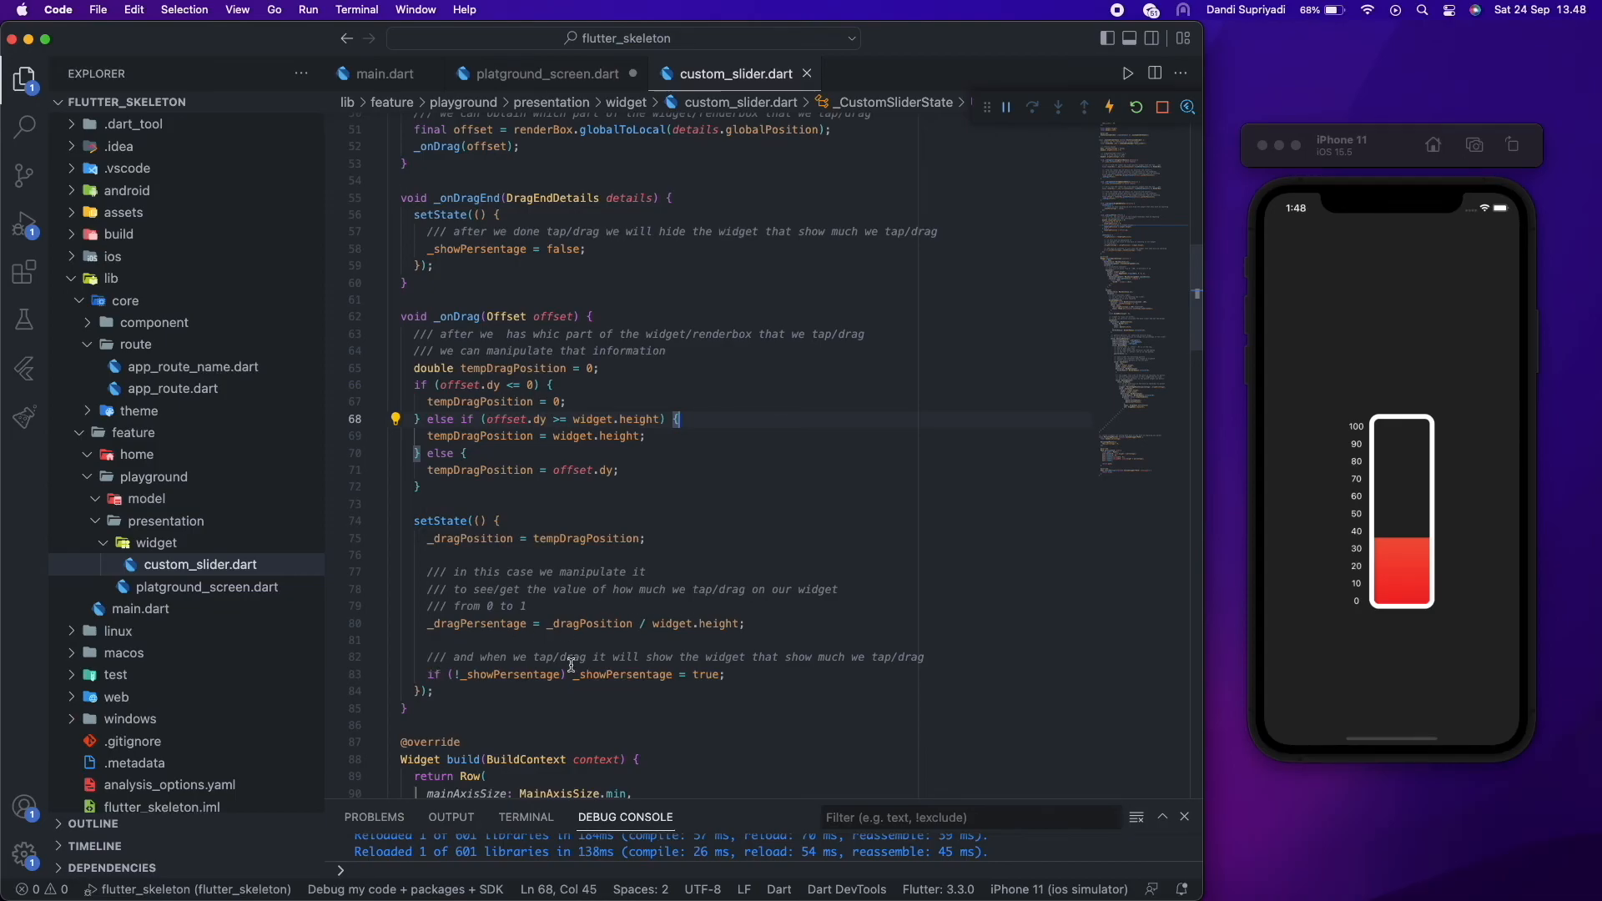
mouse_move(903, 671)
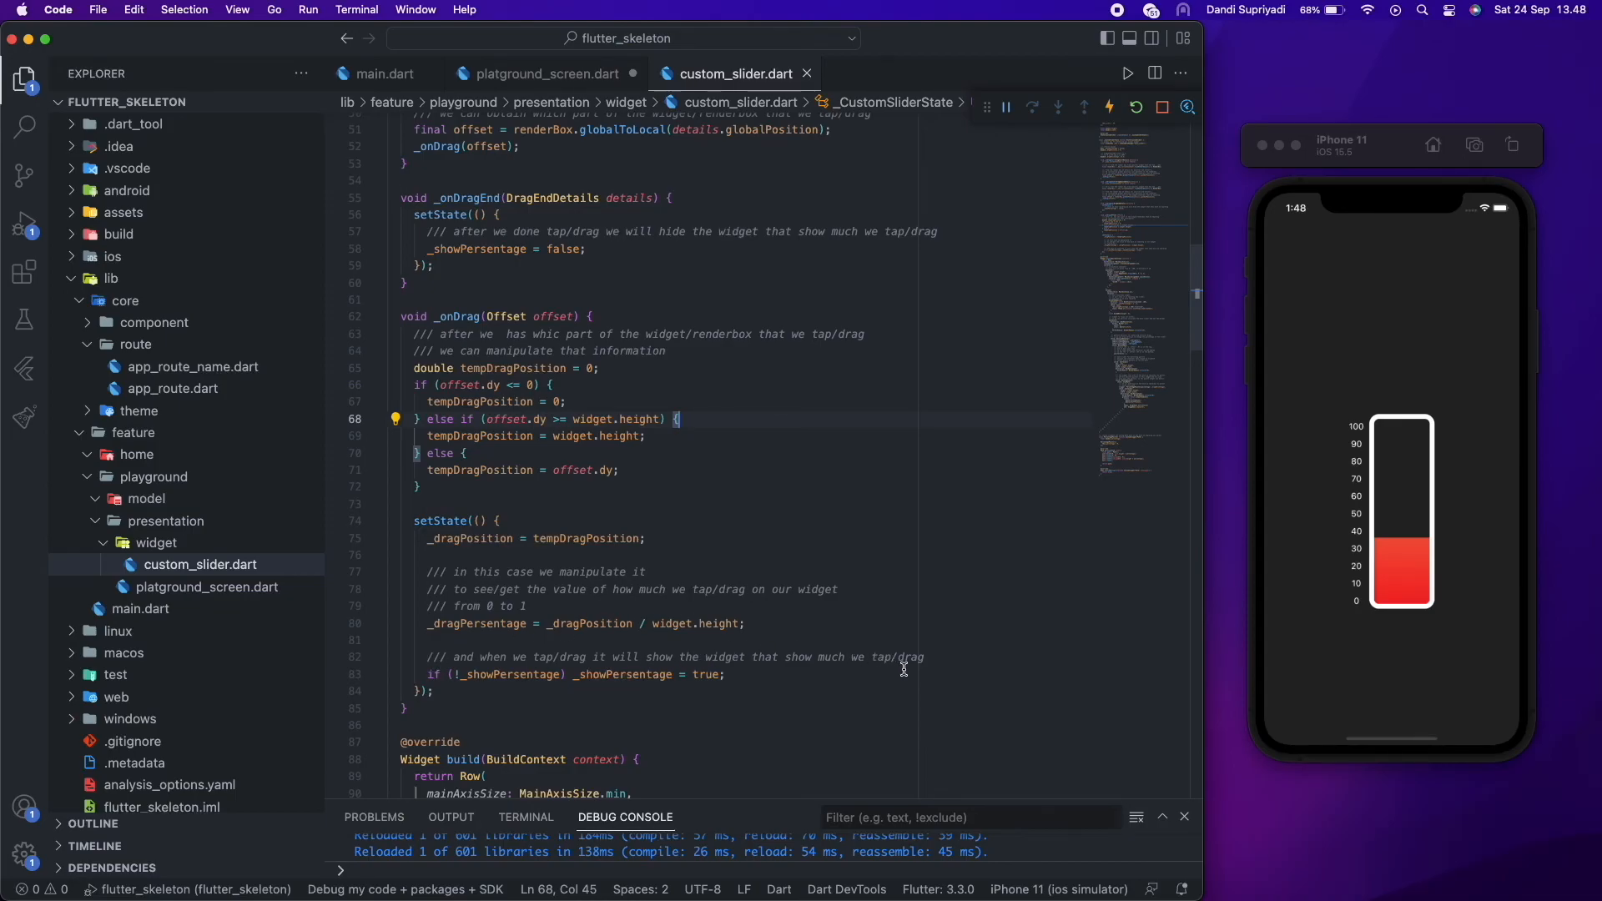
mouse_move(1387, 494)
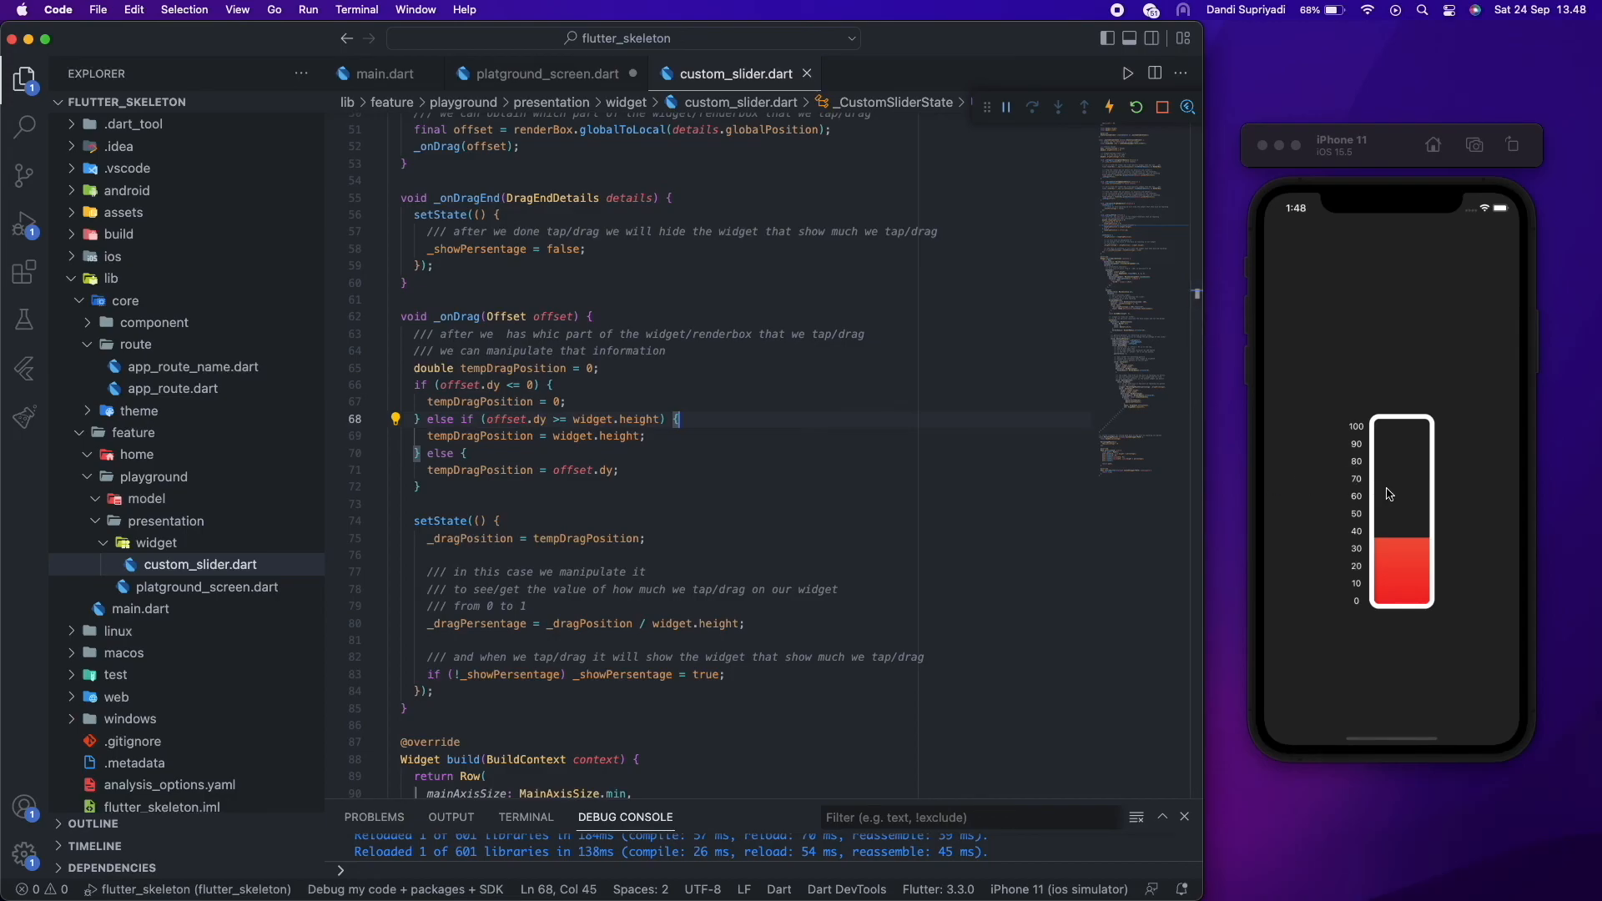